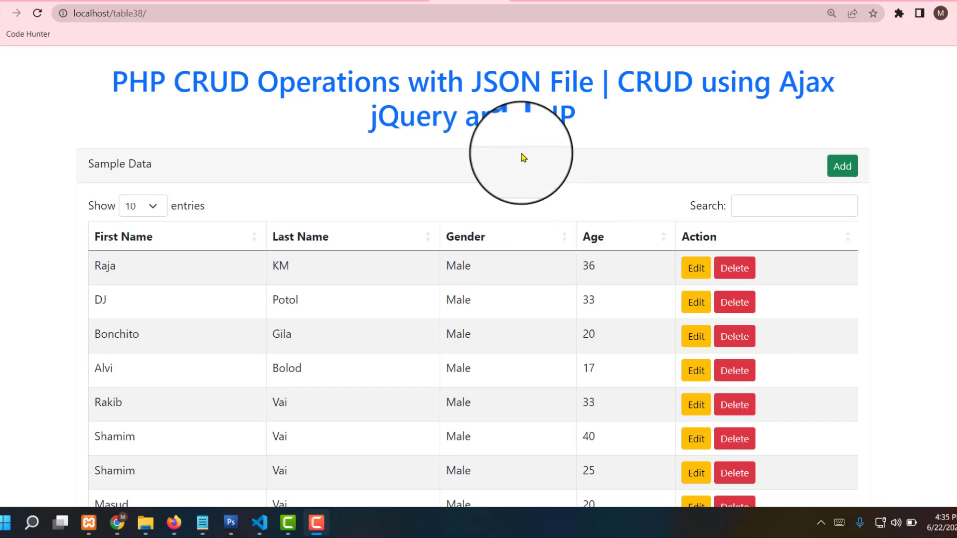
{"action": "mouse_move", "coordinate": [3, 195]}
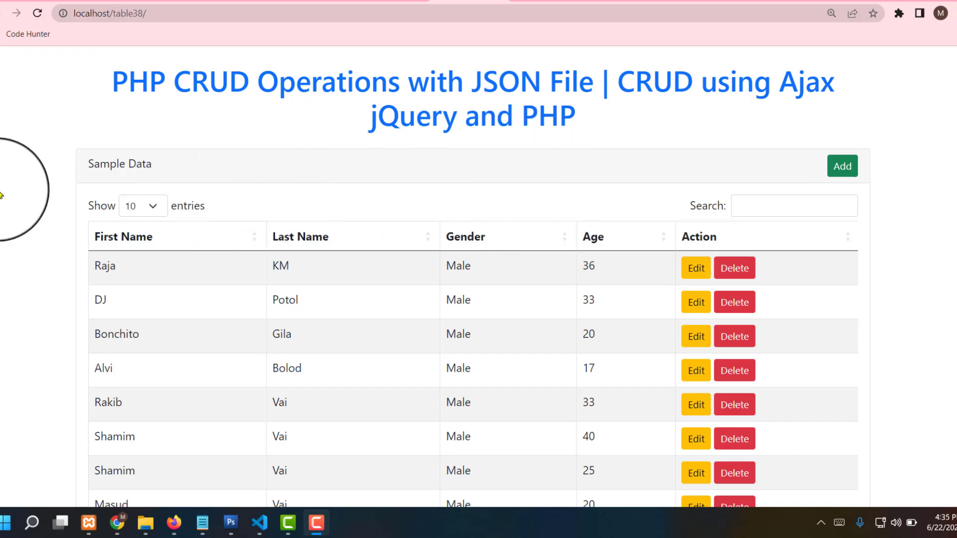
{"action": "mouse_move", "coordinate": [593, 148]}
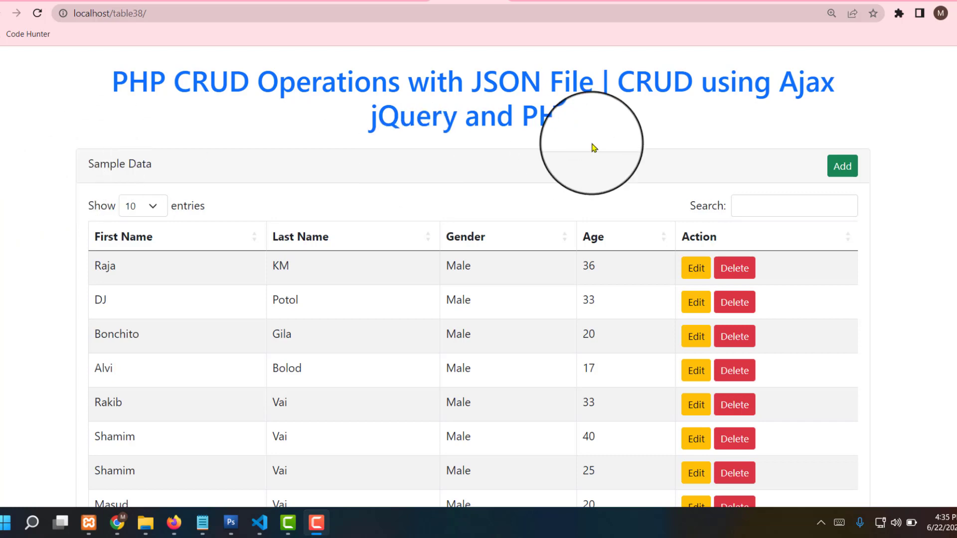
{"action": "mouse_move", "coordinate": [468, 389]}
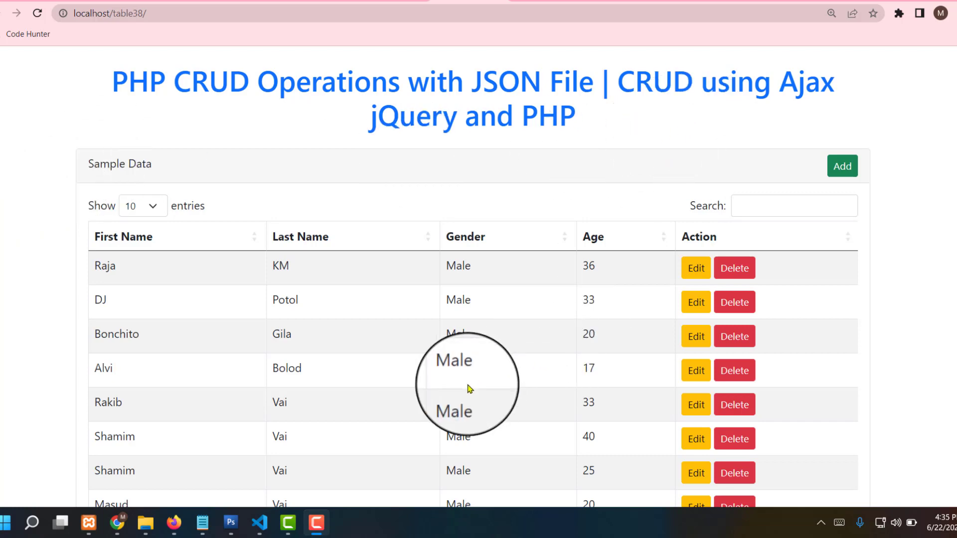
Open the empty Add Data form above the sample data table.
{"action": "scroll", "scroll_direction": "down", "scroll_amount": 3}
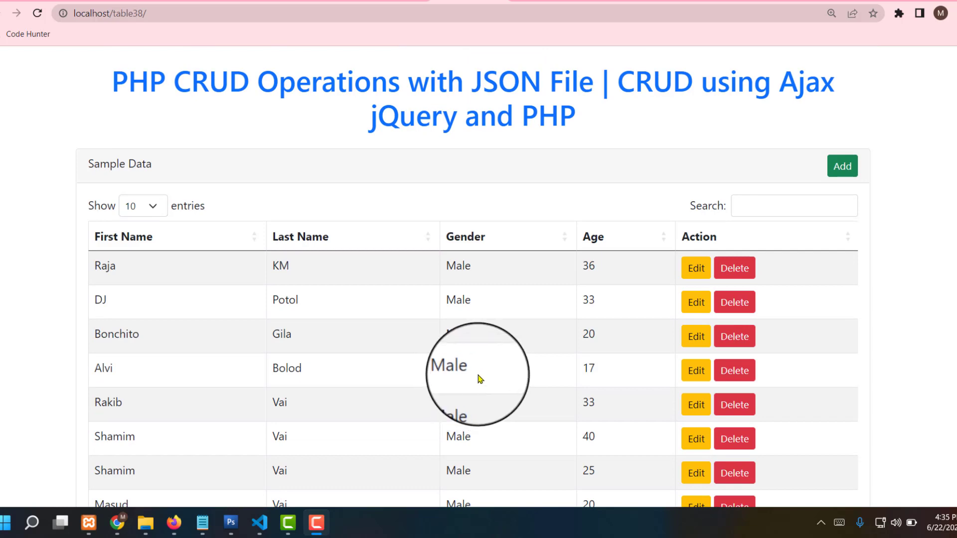
{"action": "mouse_move", "coordinate": [859, 246]}
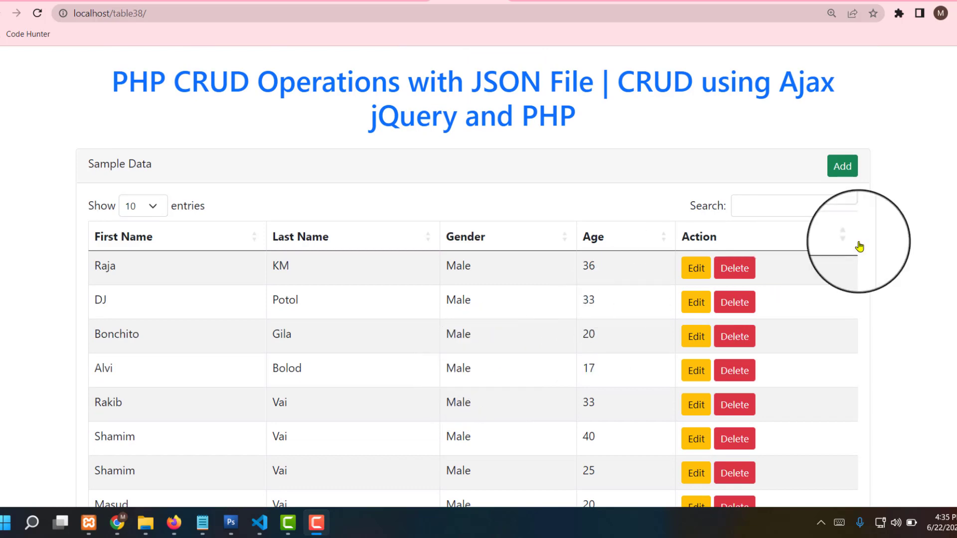
{"action": "left_click", "coordinate": [842, 166]}
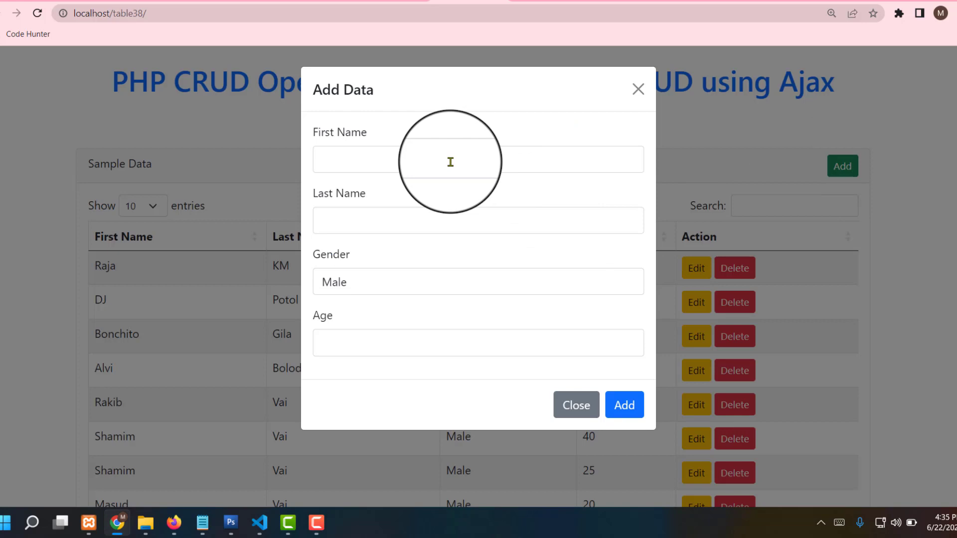
{"action": "mouse_move", "coordinate": [635, 93]}
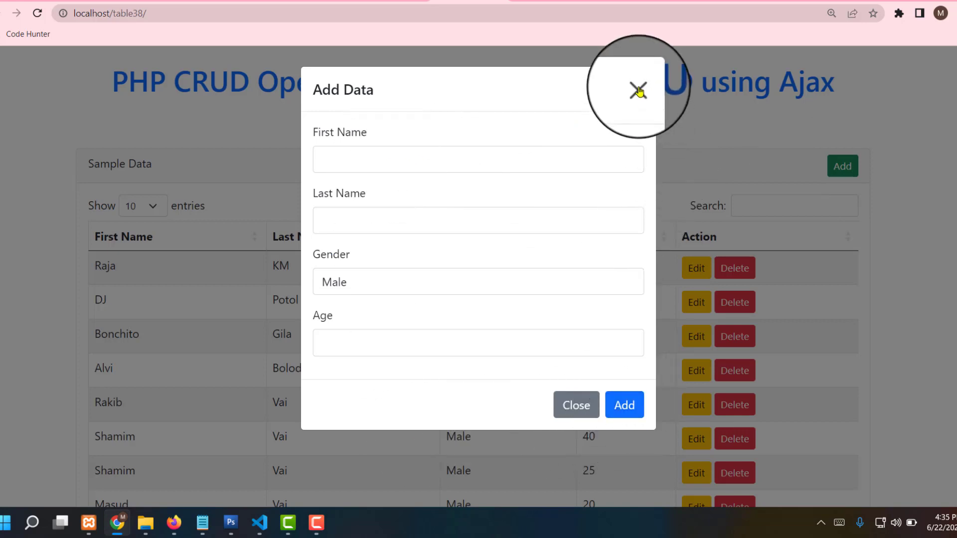
Close the Add Data modal without saving any record.
{"action": "left_click", "coordinate": [636, 86]}
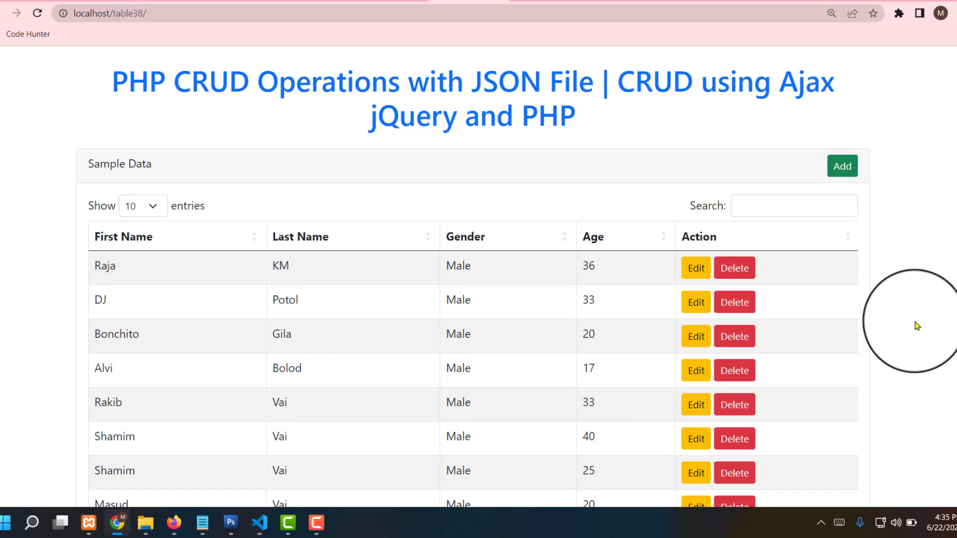
{"action": "mouse_move", "coordinate": [414, 246]}
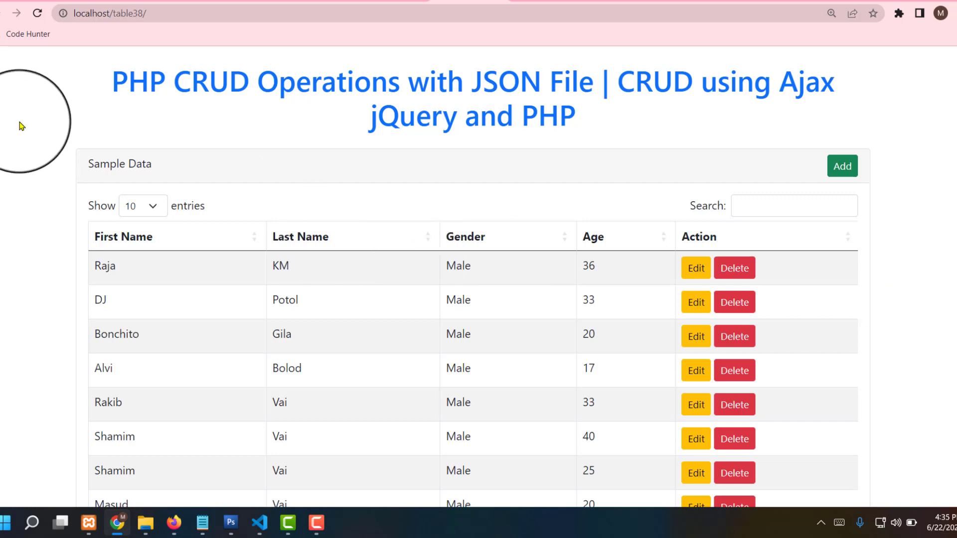
{"action": "mouse_move", "coordinate": [25, 128]}
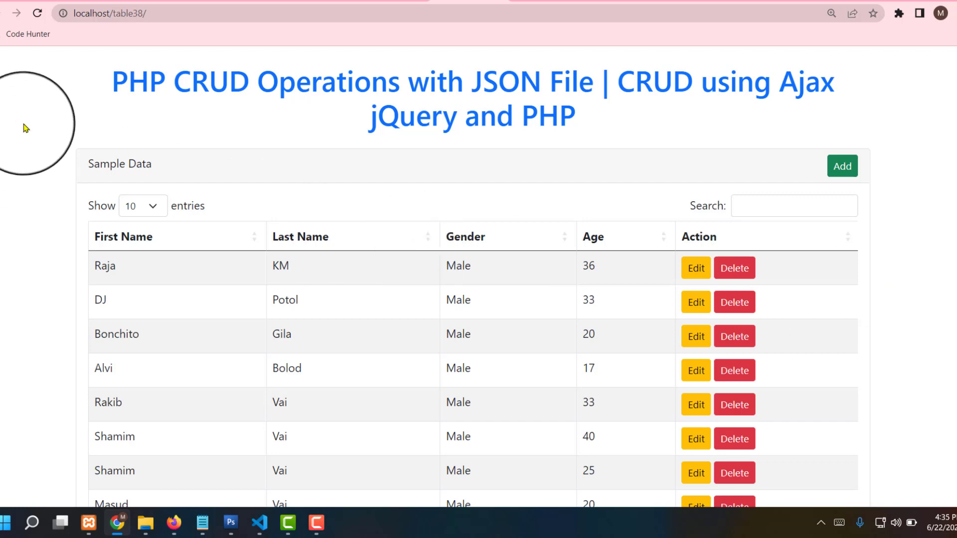
{"action": "mouse_move", "coordinate": [44, 84]}
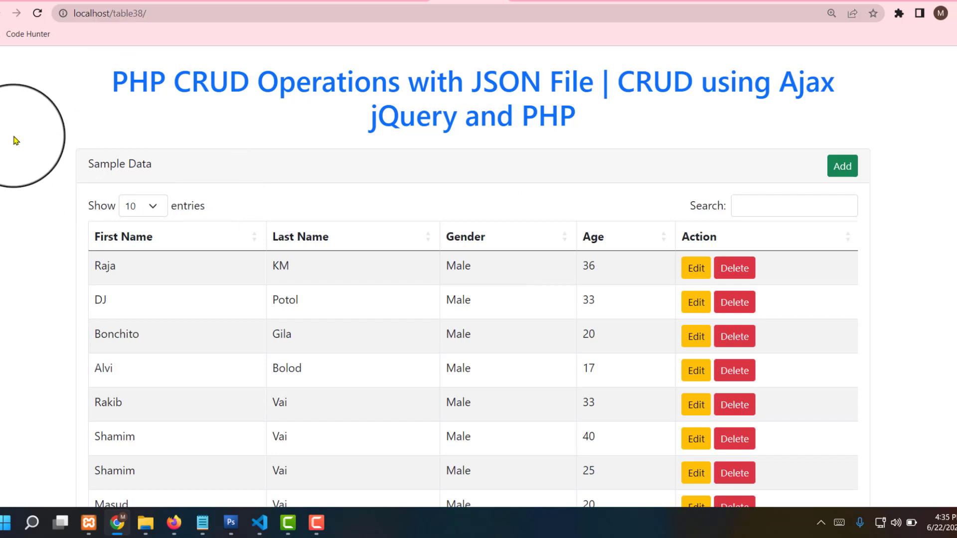
{"action": "mouse_move", "coordinate": [762, 178]}
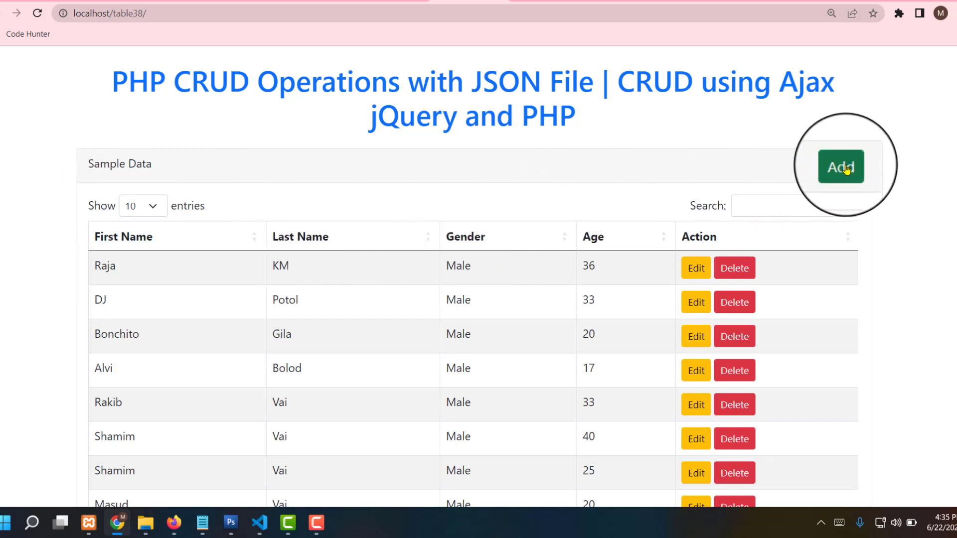
Add the person 'I Love' 'You', Female, age 17, to the table.
{"action": "left_click", "coordinate": [840, 167]}
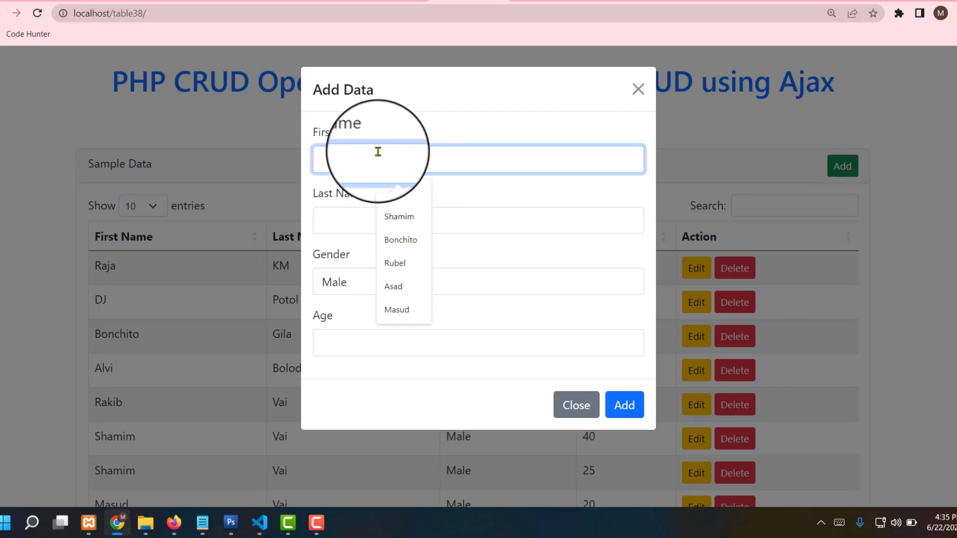
{"action": "type", "text": "I"}
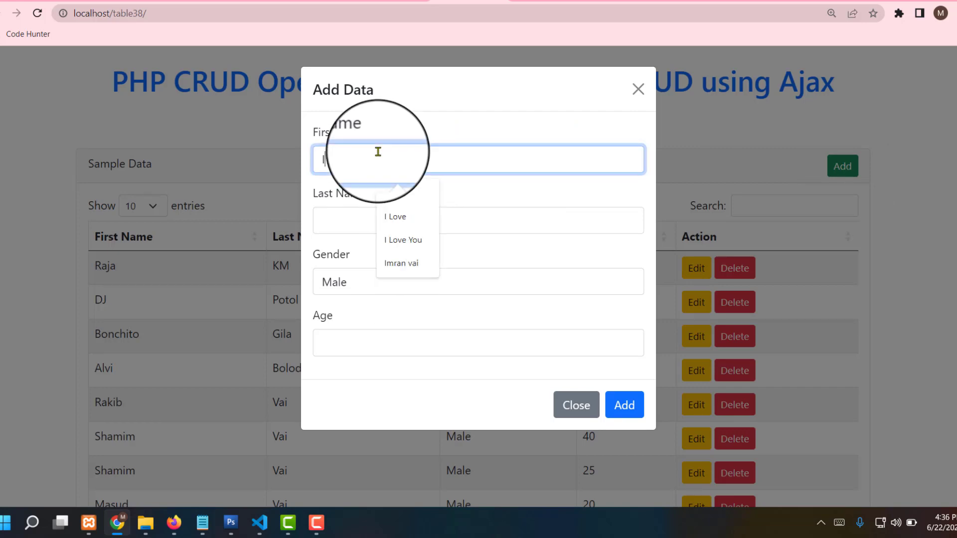
{"action": "left_click", "coordinate": [394, 216]}
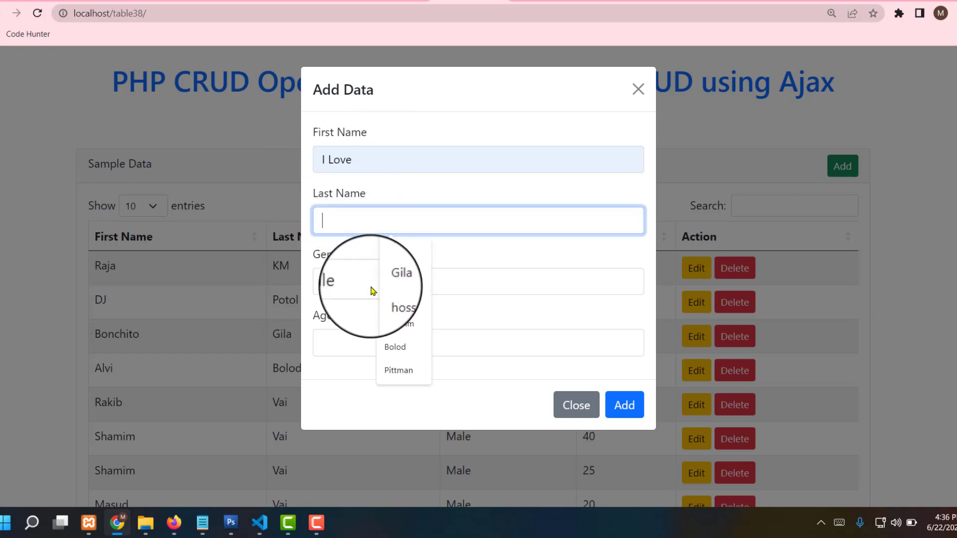
{"action": "type", "text": "You"}
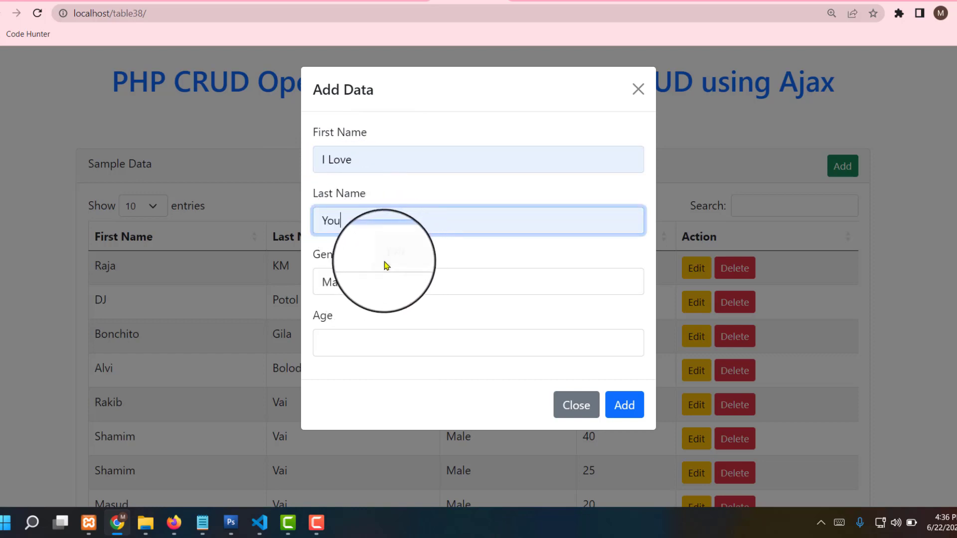
{"action": "left_click", "coordinate": [478, 281]}
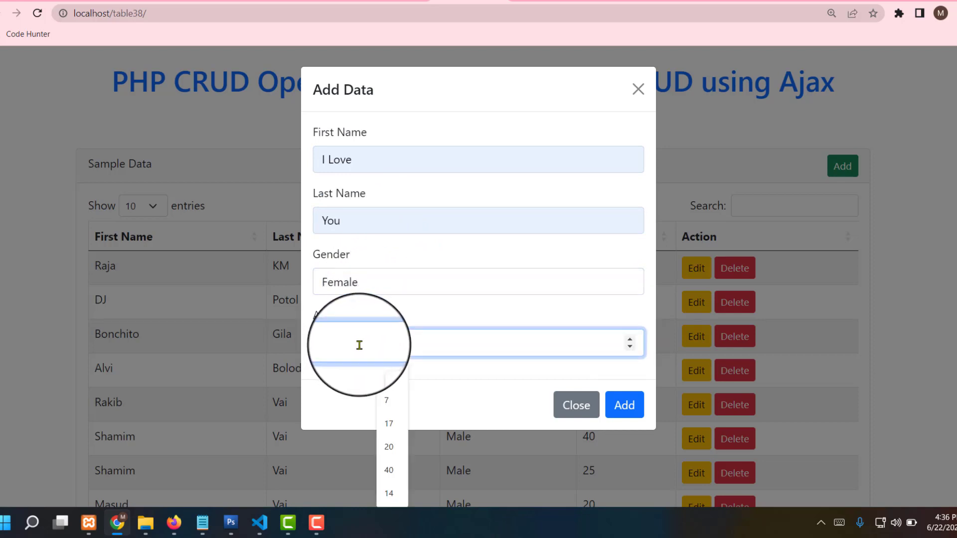
{"action": "left_click", "coordinate": [389, 423]}
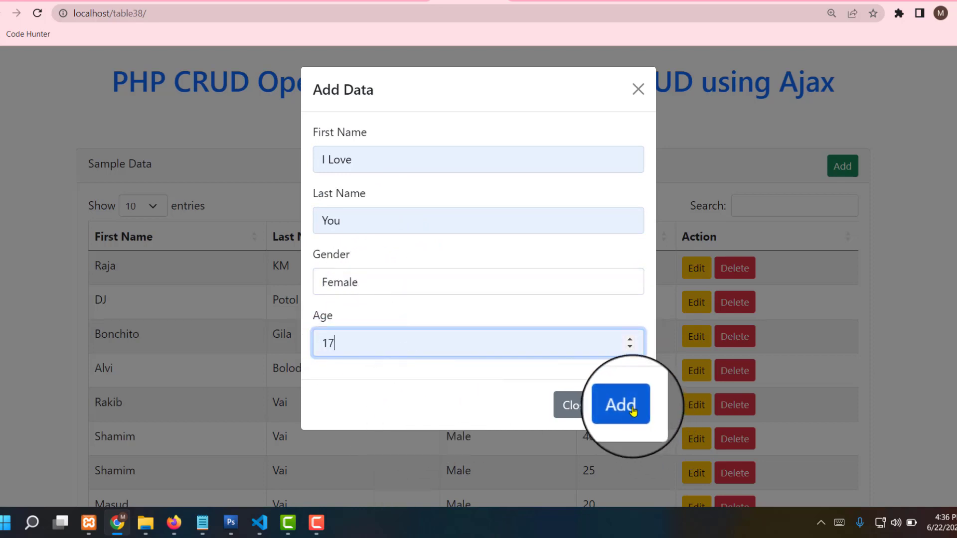
{"action": "left_click", "coordinate": [620, 405]}
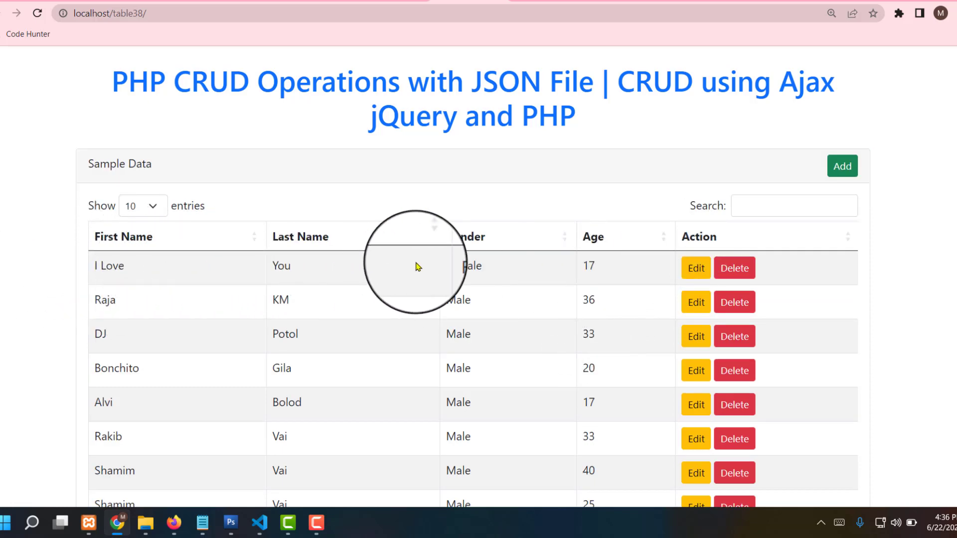
Edit the I Love record: last name 'You too', age 19, and save.
{"action": "left_click", "coordinate": [695, 267]}
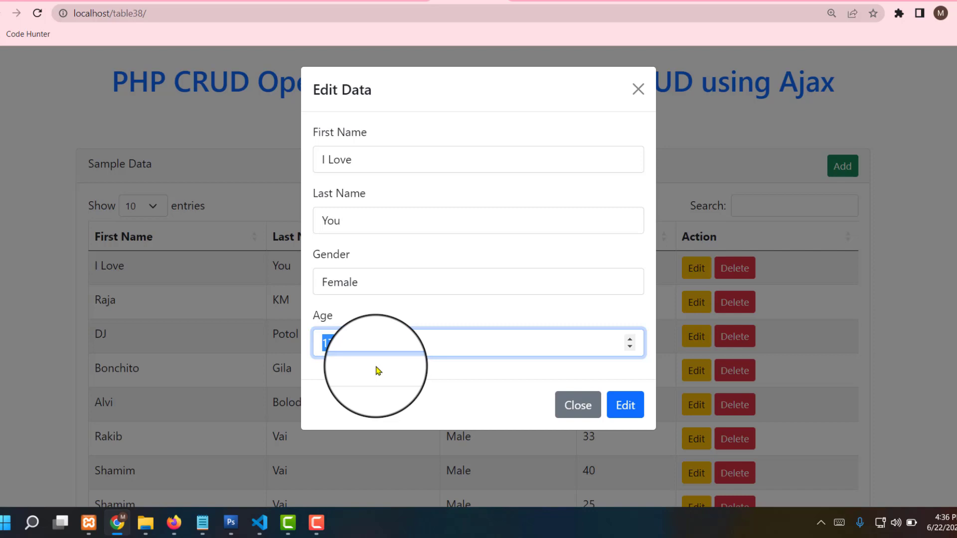
{"action": "type", "text": "19"}
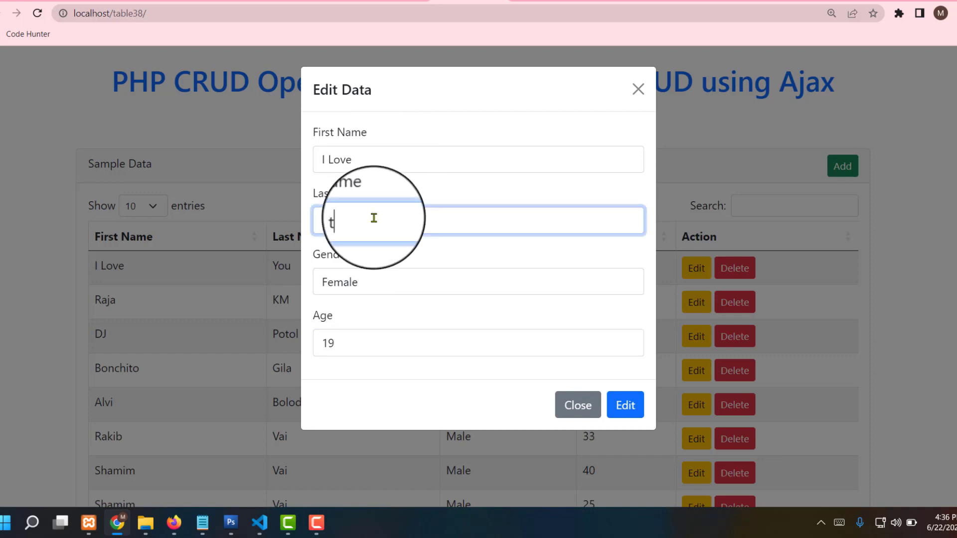
{"action": "type", "text": "You too"}
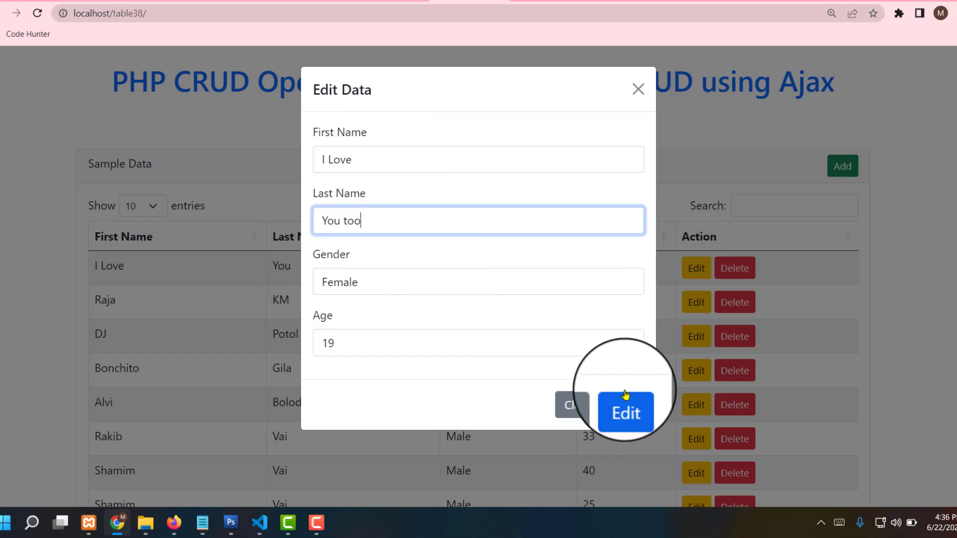
{"action": "left_click", "coordinate": [625, 412]}
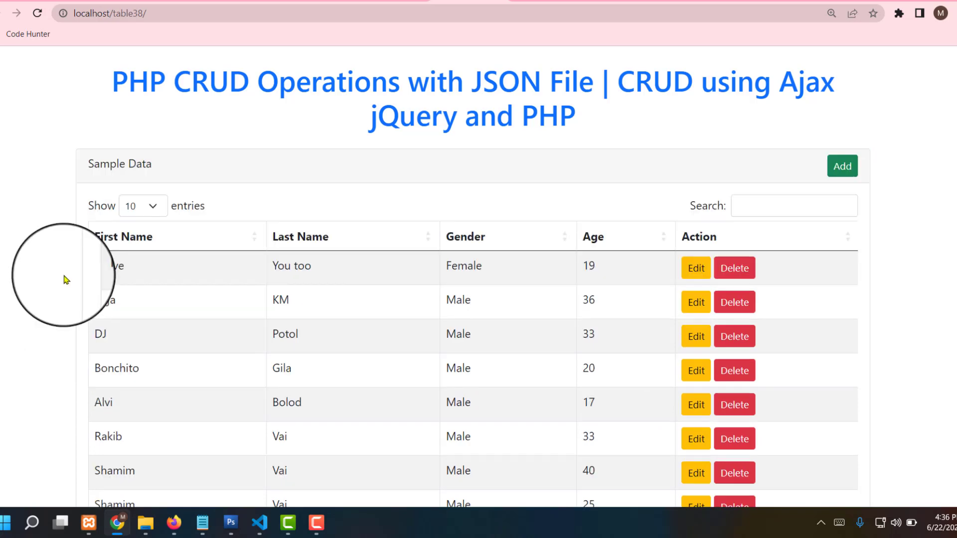
{"action": "mouse_move", "coordinate": [185, 272]}
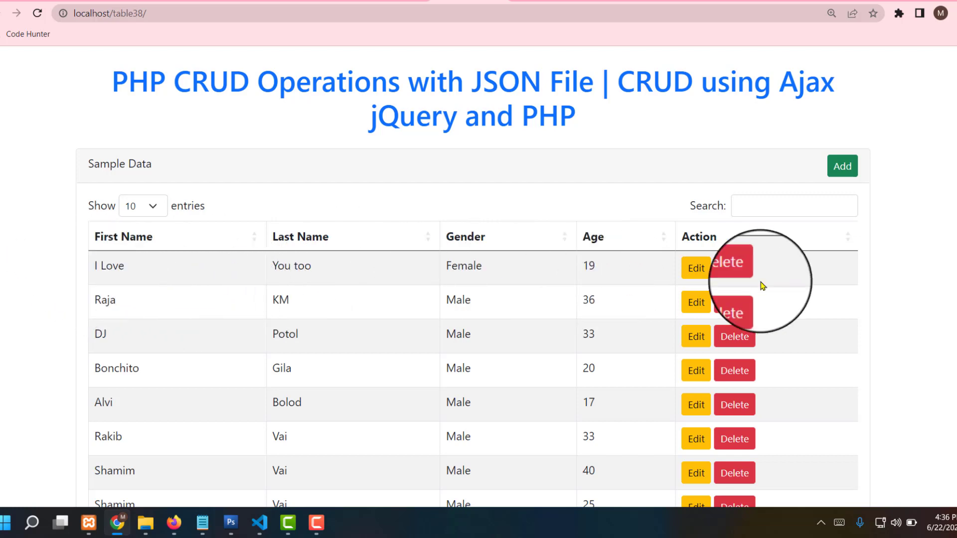
Delete the I Love You too record and confirm with OK.
{"action": "left_click", "coordinate": [729, 261]}
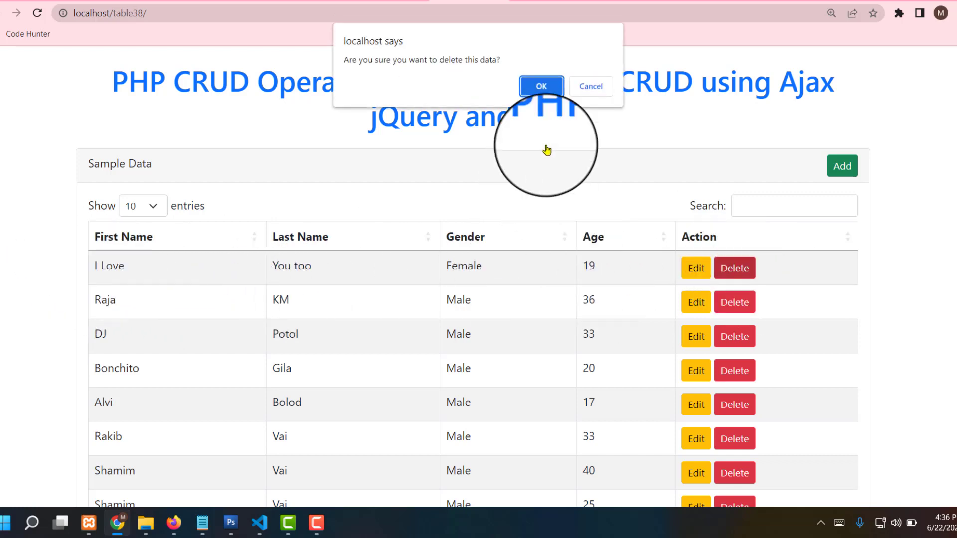
{"action": "left_click", "coordinate": [540, 85]}
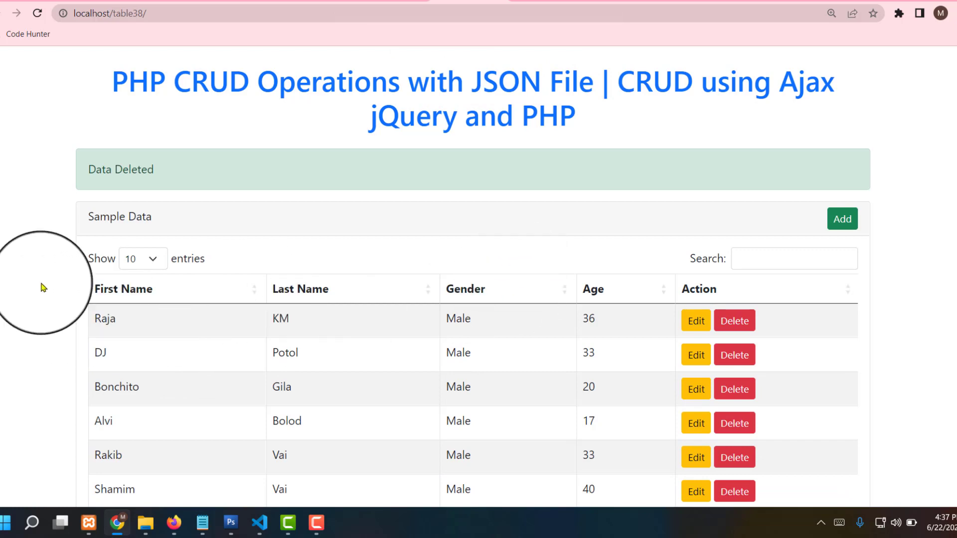
{"action": "left_click", "coordinate": [143, 259]}
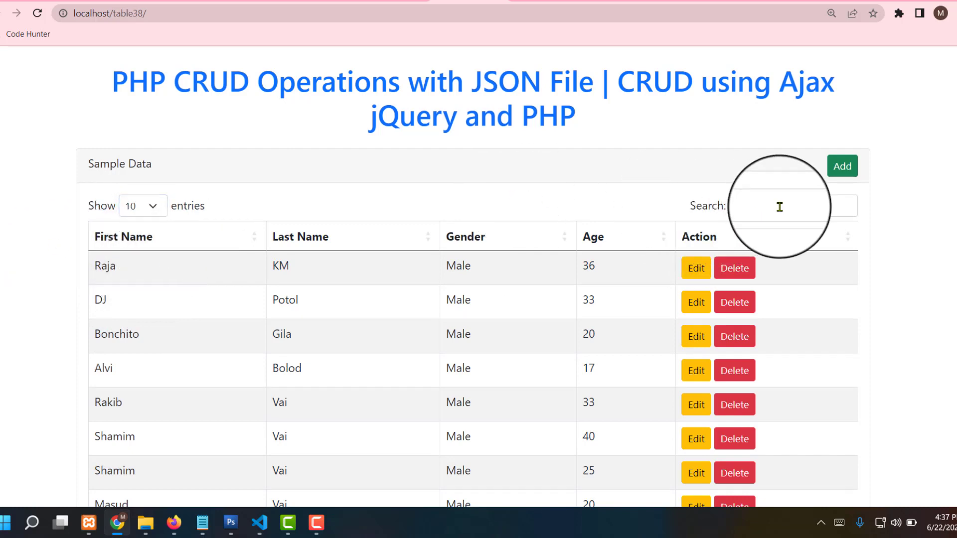
{"action": "left_click", "coordinate": [781, 206]}
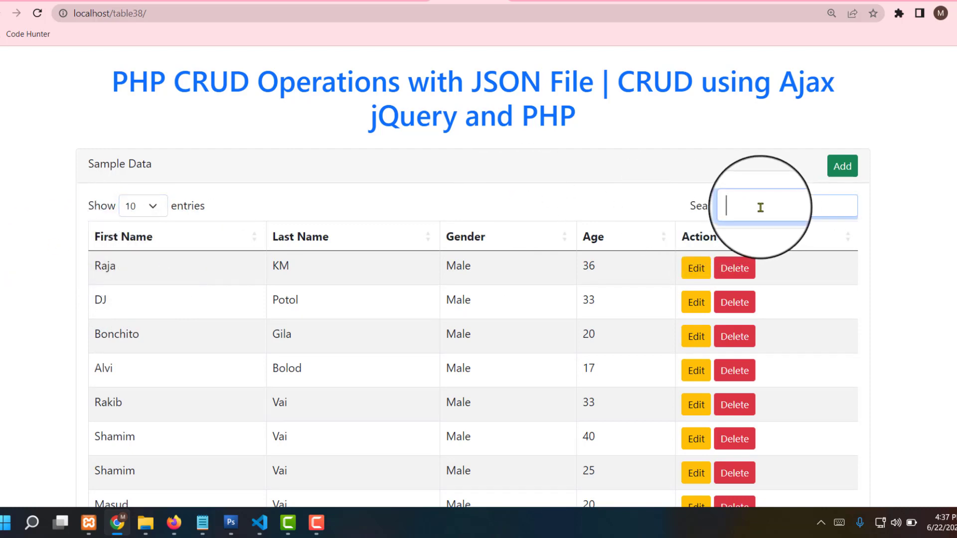
{"action": "type", "text": "imra"}
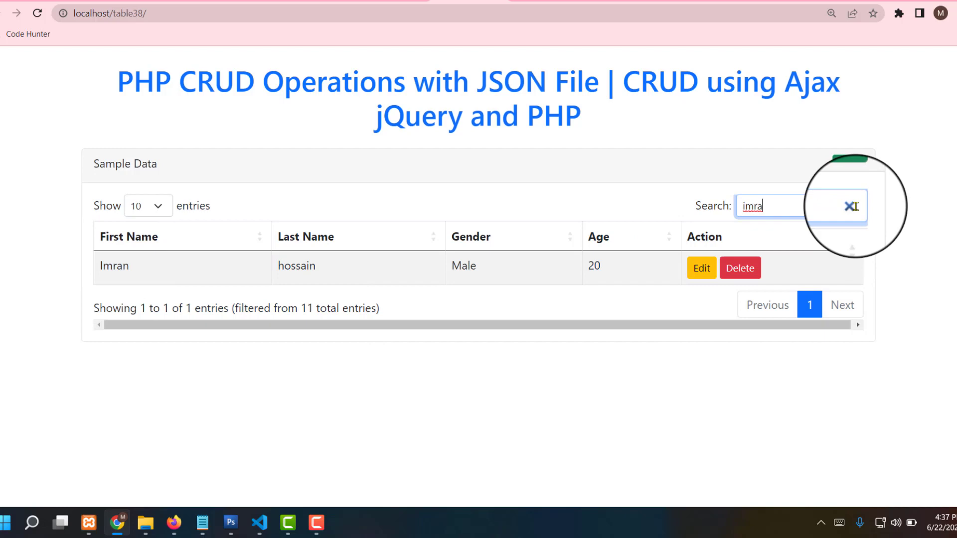
{"action": "left_click", "coordinate": [851, 206]}
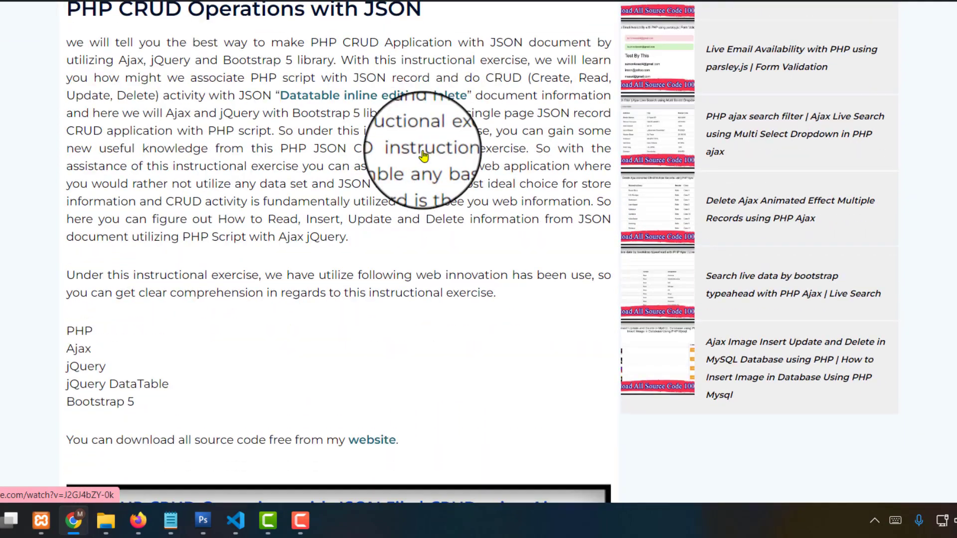
Scroll through the index.php and action.php listings to Download Source Code.
{"action": "scroll", "scroll_direction": "down", "scroll_amount": 3}
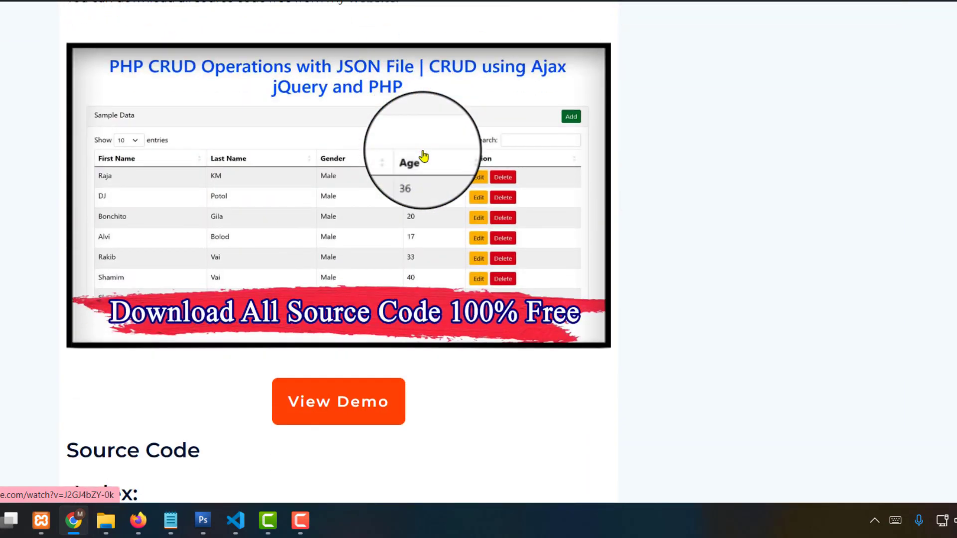
{"action": "scroll", "scroll_direction": "down", "scroll_amount": 3}
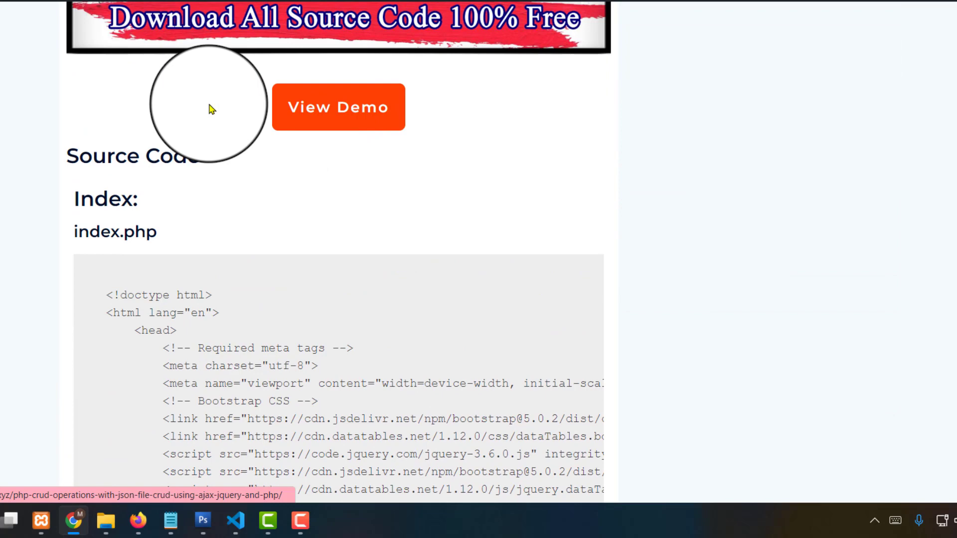
{"action": "mouse_move", "coordinate": [300, 114]}
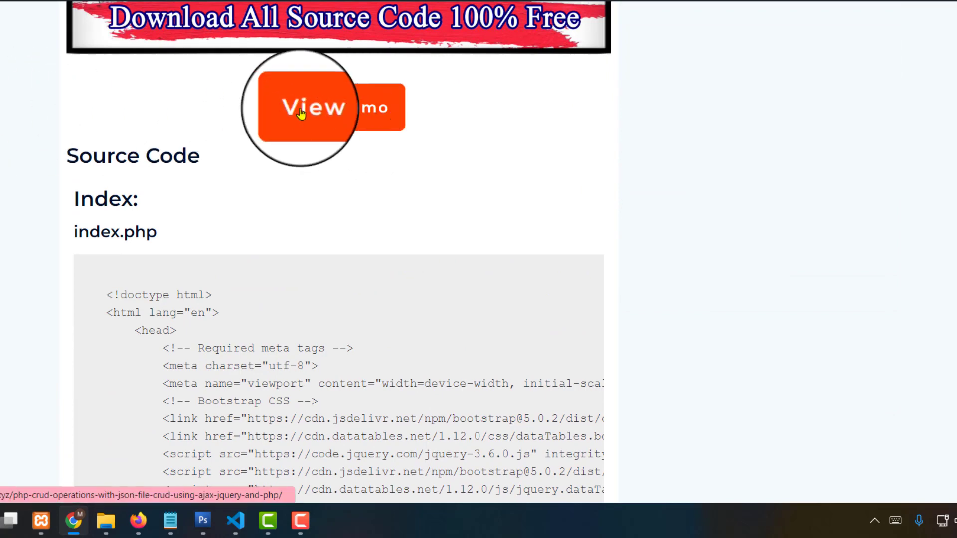
{"action": "scroll", "scroll_direction": "down", "scroll_amount": 3}
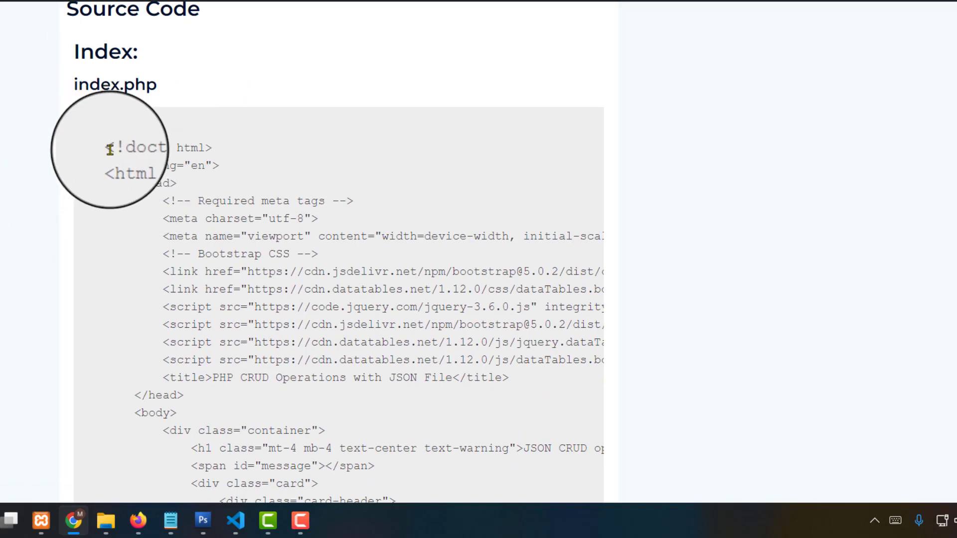
{"action": "right_click", "coordinate": [284, 294]}
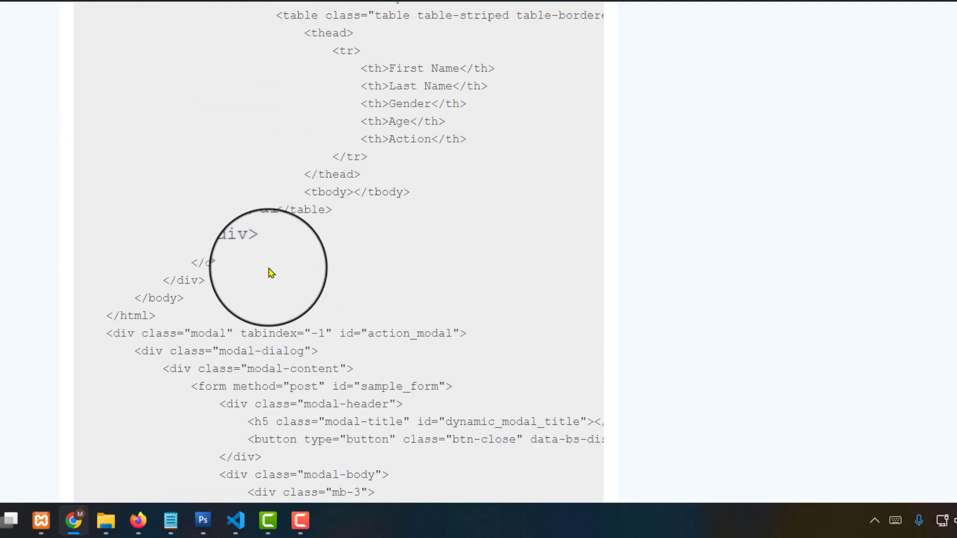
{"action": "scroll", "scroll_direction": "down", "scroll_amount": 3}
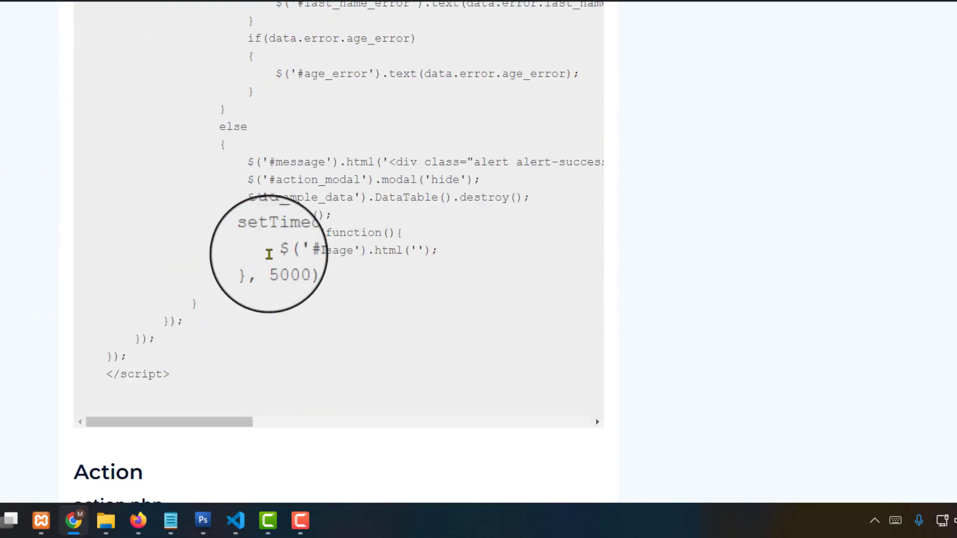
{"action": "scroll", "scroll_direction": "down", "scroll_amount": 3}
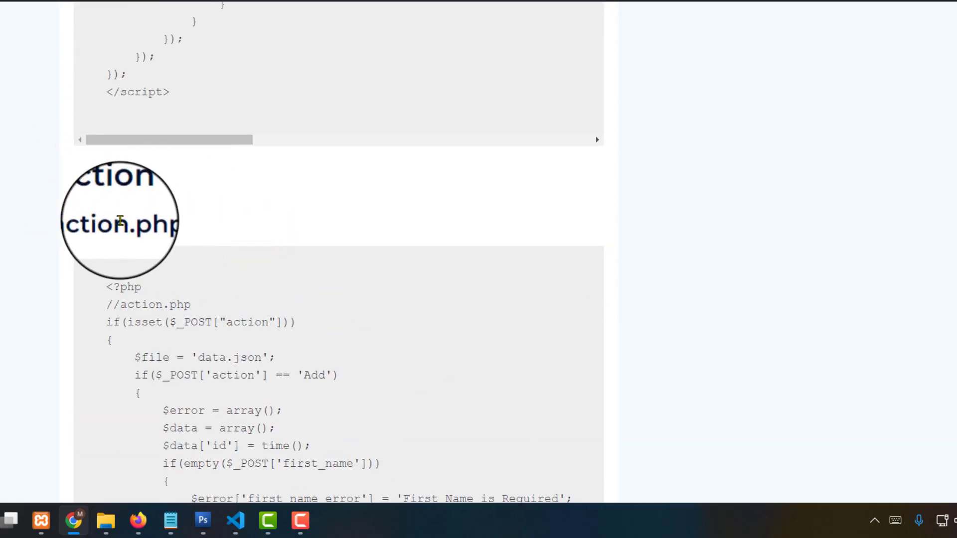
{"action": "scroll", "scroll_direction": "down", "scroll_amount": 3}
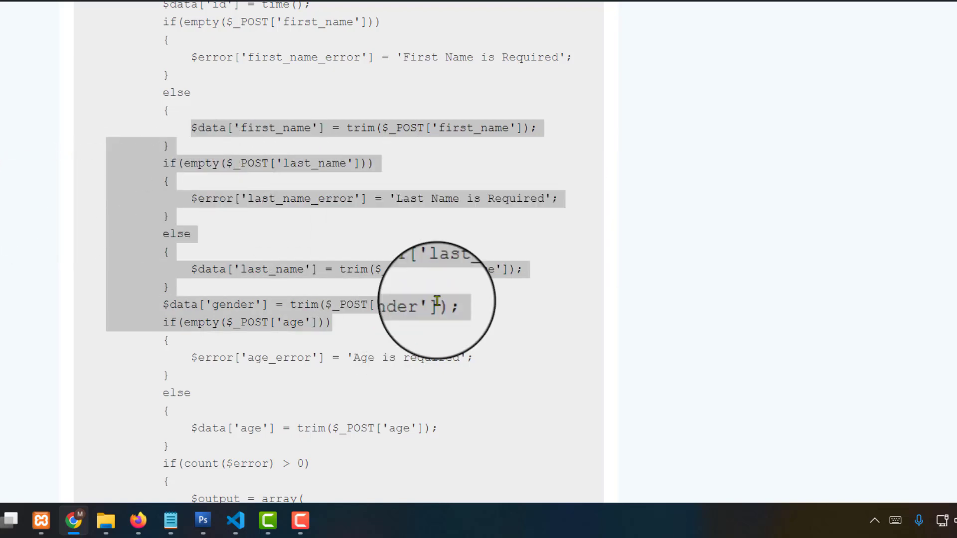
{"action": "scroll", "scroll_direction": "down", "scroll_amount": 3}
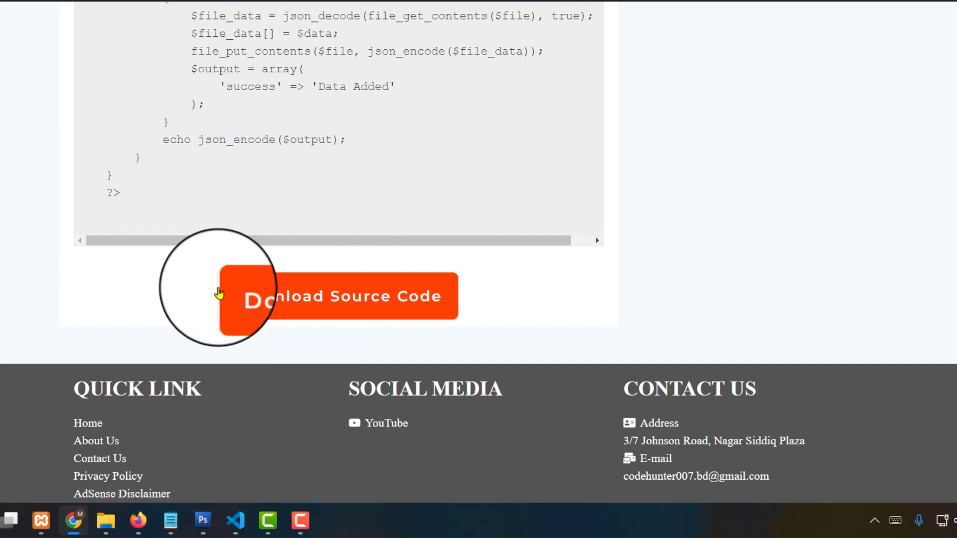
{"action": "mouse_move", "coordinate": [270, 256]}
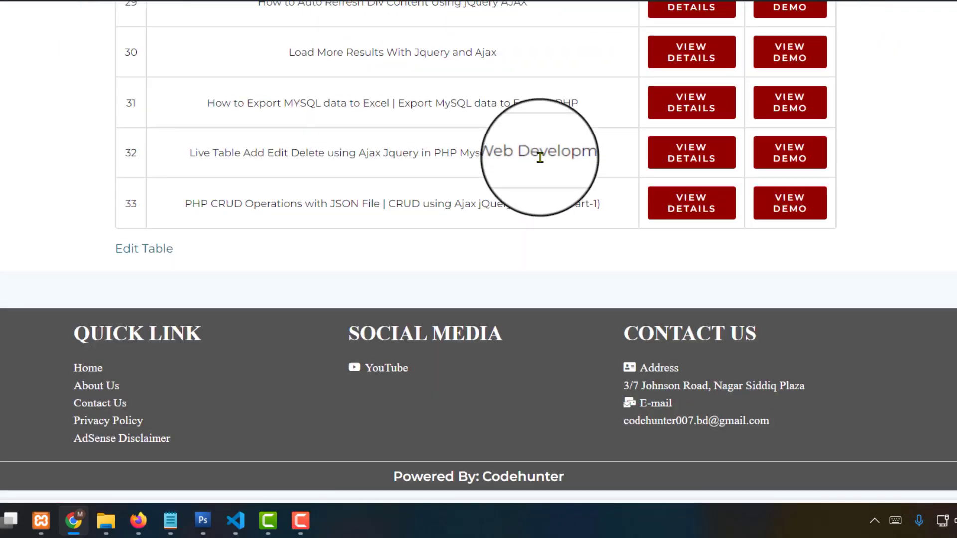
Open demo 33's View Demo from the Demo List, then return to the local table.
{"action": "scroll", "scroll_direction": "up", "scroll_amount": 3}
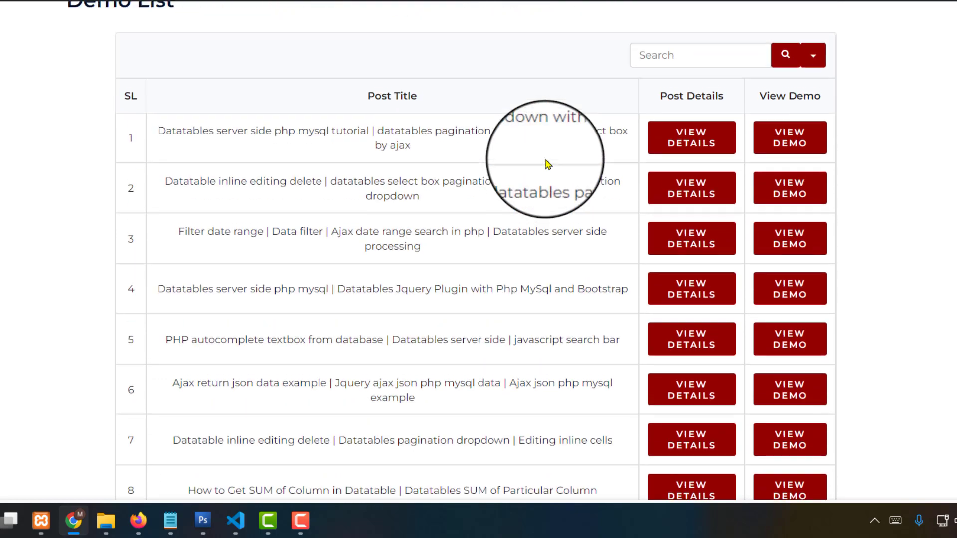
{"action": "scroll", "scroll_direction": "down", "scroll_amount": 3}
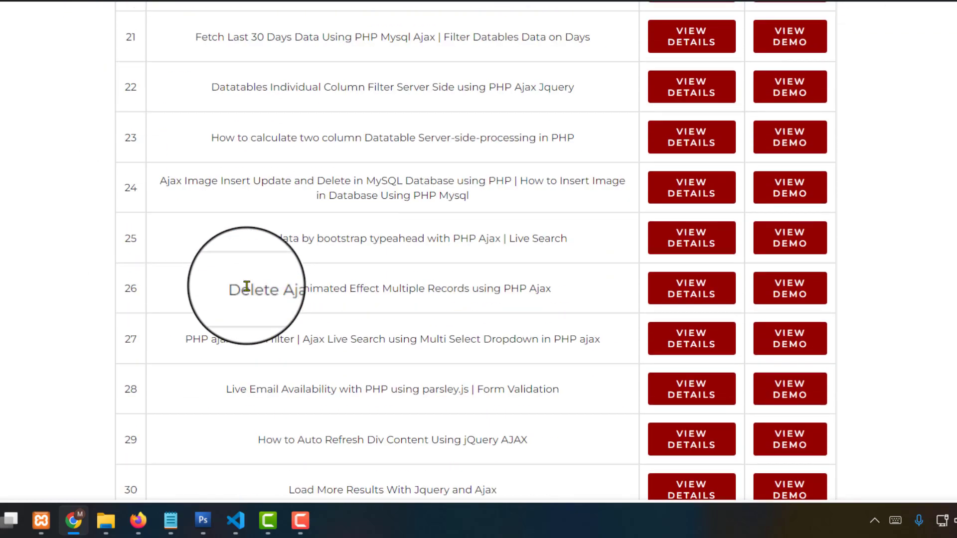
{"action": "scroll", "scroll_direction": "down", "scroll_amount": 3}
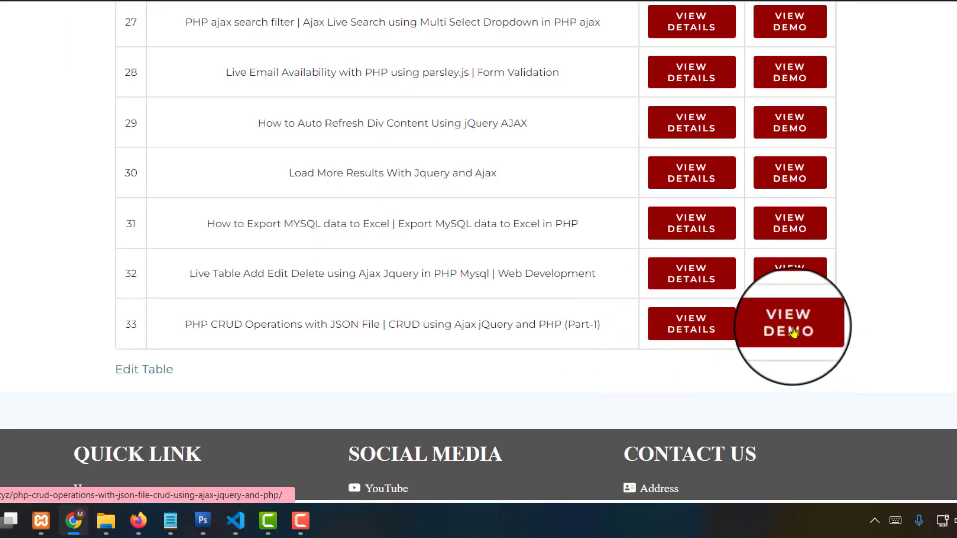
{"action": "left_click", "coordinate": [789, 330]}
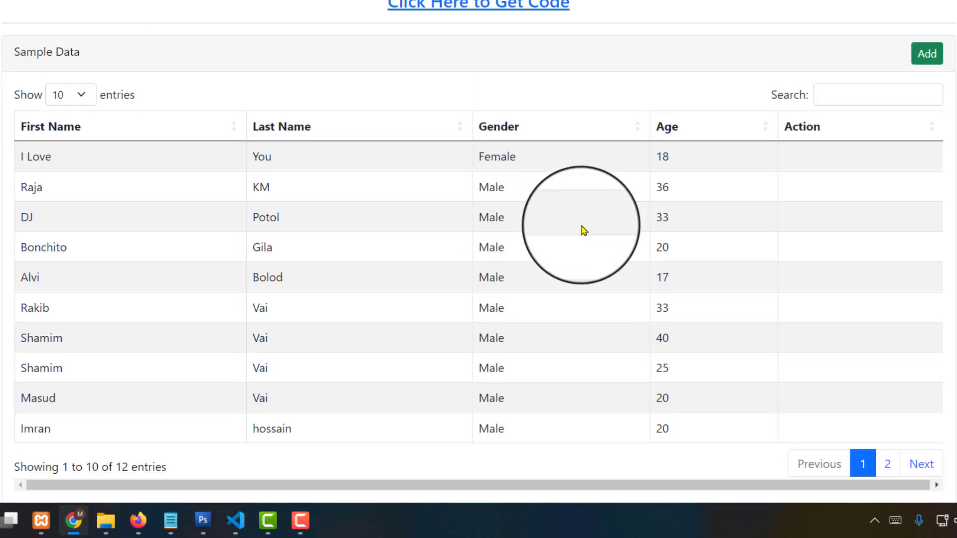
{"action": "scroll", "scroll_direction": "up", "scroll_amount": 3}
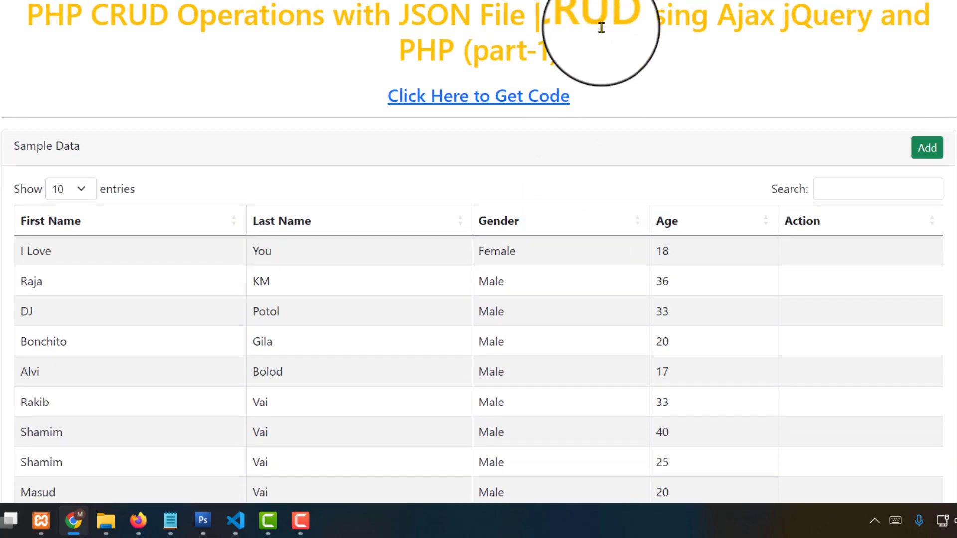
{"action": "scroll", "scroll_direction": "down", "scroll_amount": 3}
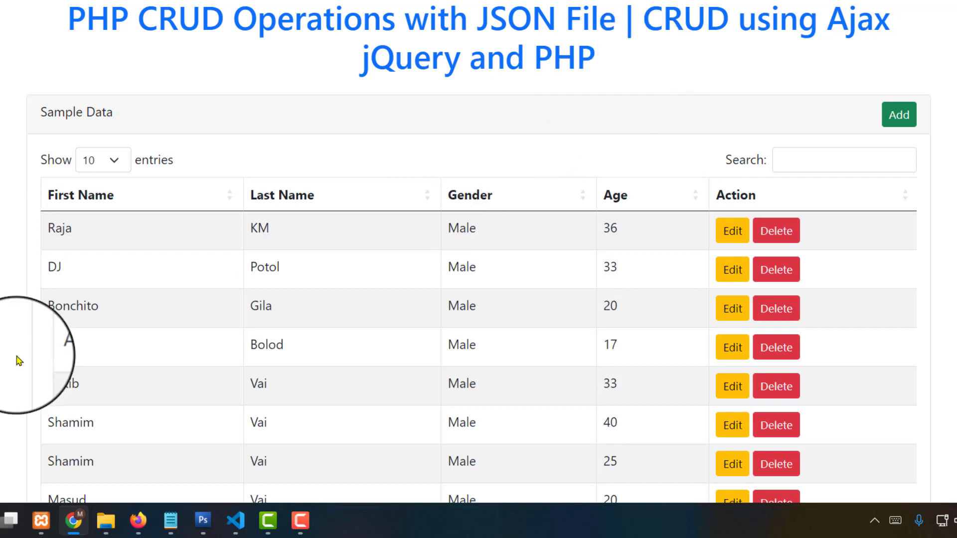
Browse C: > xampp > htdocs in File Explorer and open the table37 folder.
{"action": "left_click", "coordinate": [102, 521]}
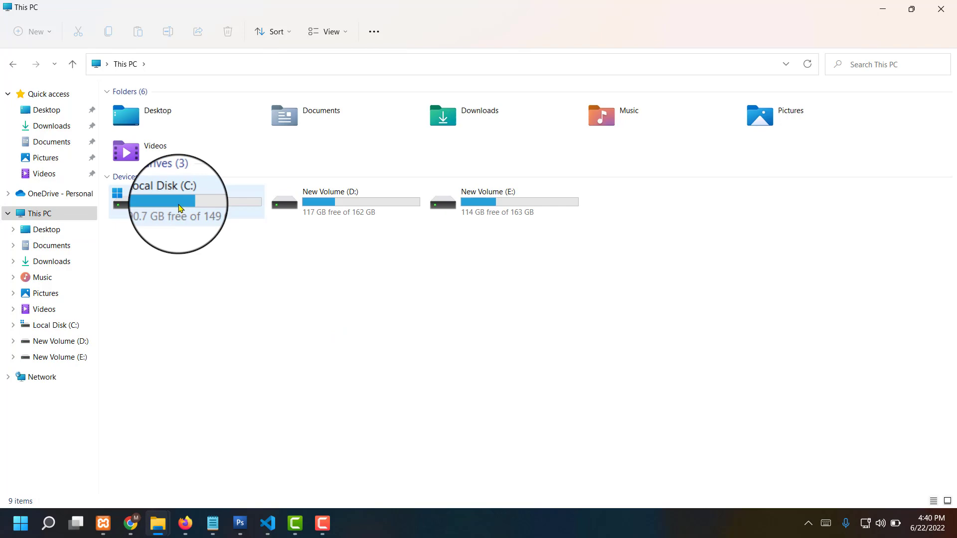
{"action": "double_click", "coordinate": [176, 201]}
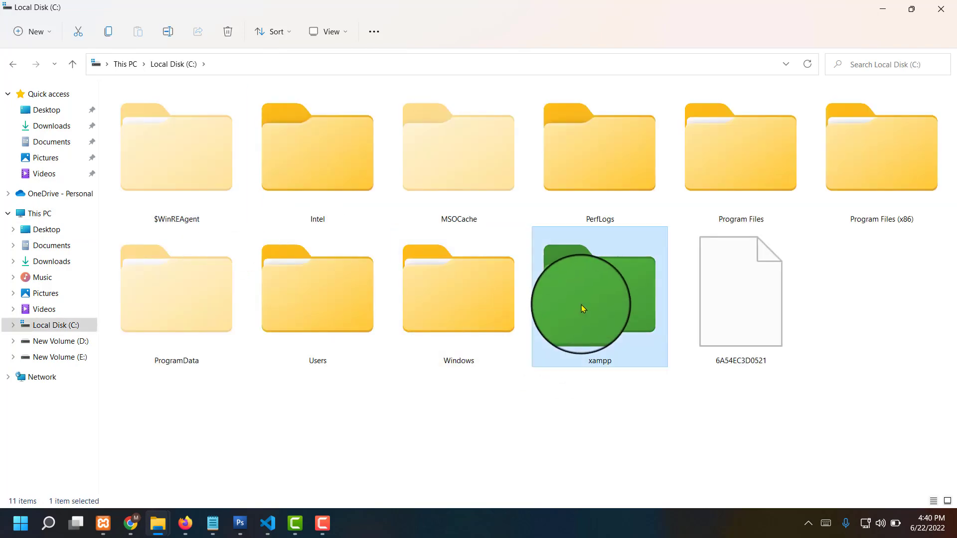
{"action": "double_click", "coordinate": [599, 304]}
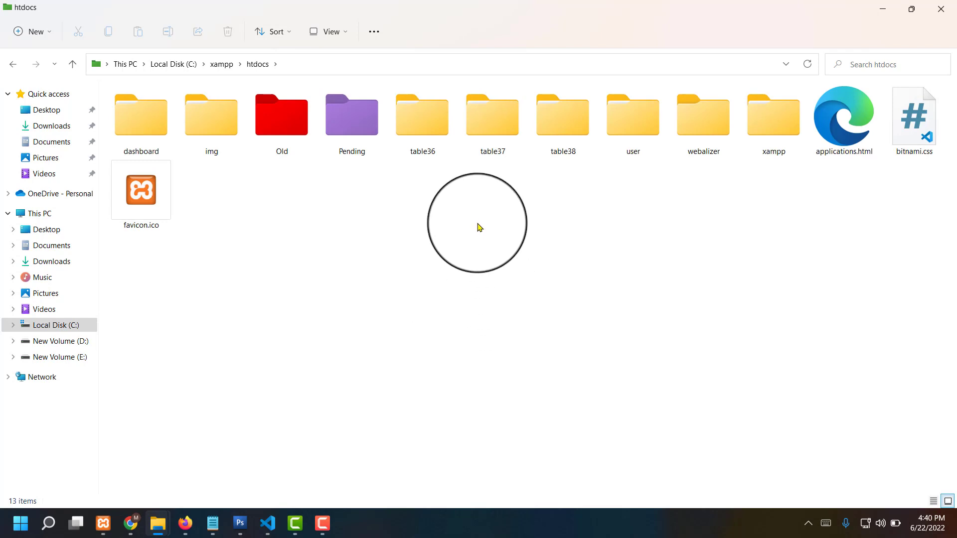
{"action": "left_click", "coordinate": [492, 117]}
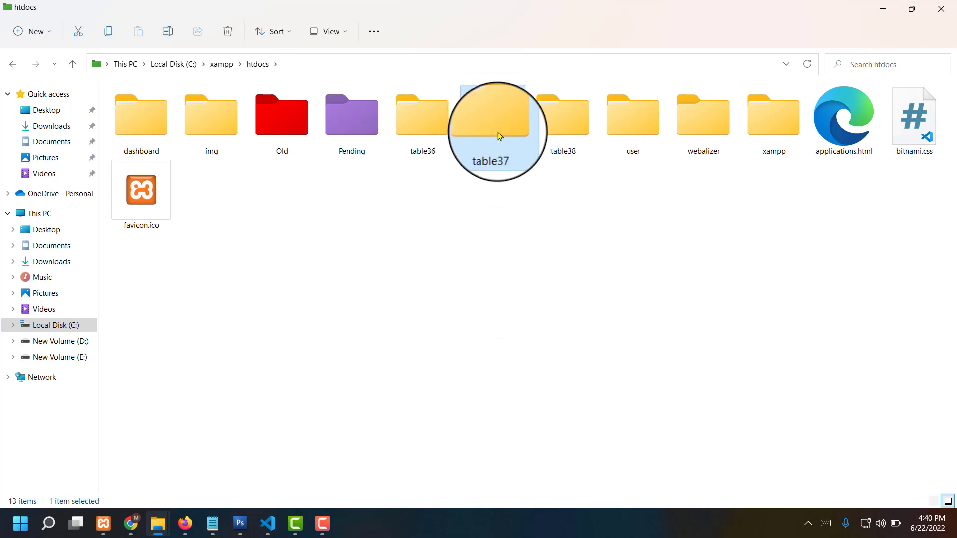
{"action": "double_click", "coordinate": [491, 119]}
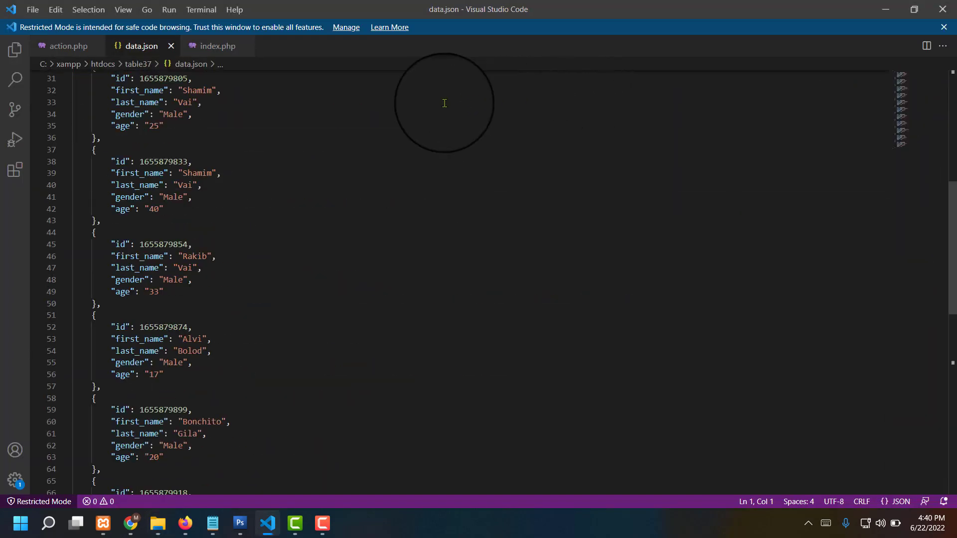
{"action": "left_click", "coordinate": [943, 27]}
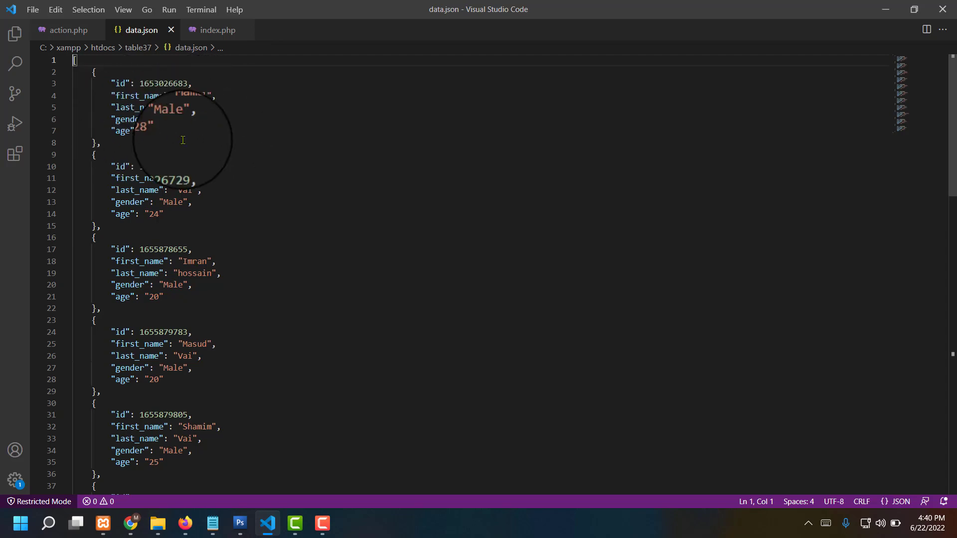
{"action": "scroll", "scroll_direction": "down", "scroll_amount": 3}
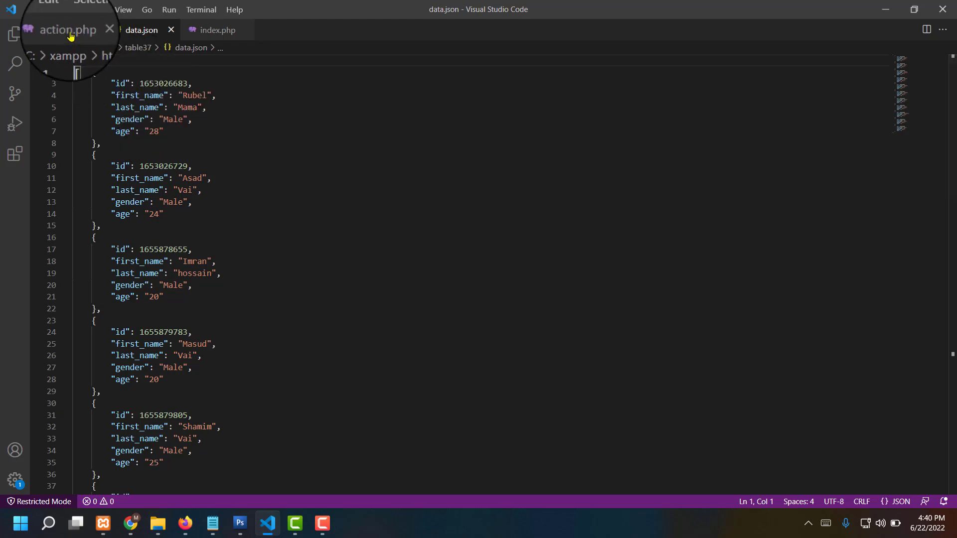
Scroll through action.php's add-record code, then switch to the index.php tab.
{"action": "left_click", "coordinate": [67, 30]}
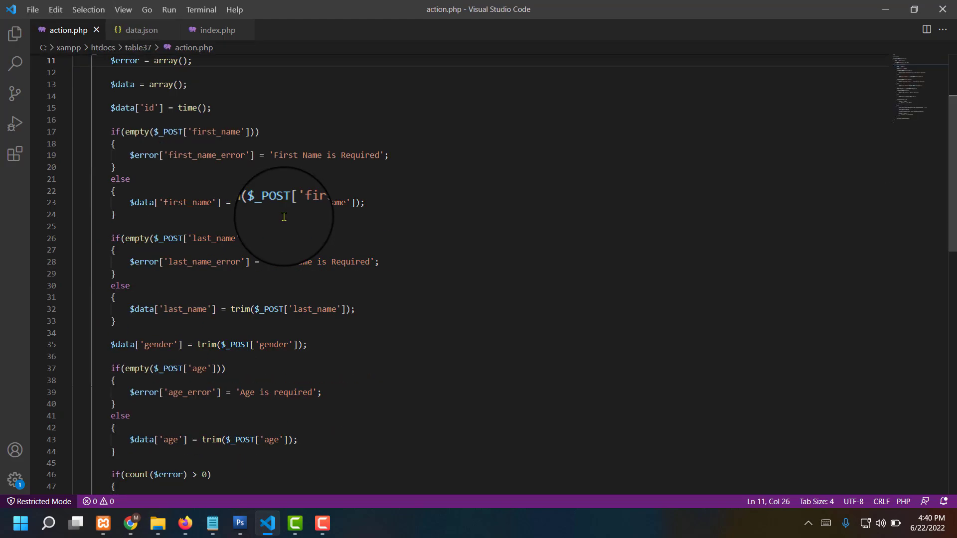
{"action": "scroll", "scroll_direction": "down", "scroll_amount": 3}
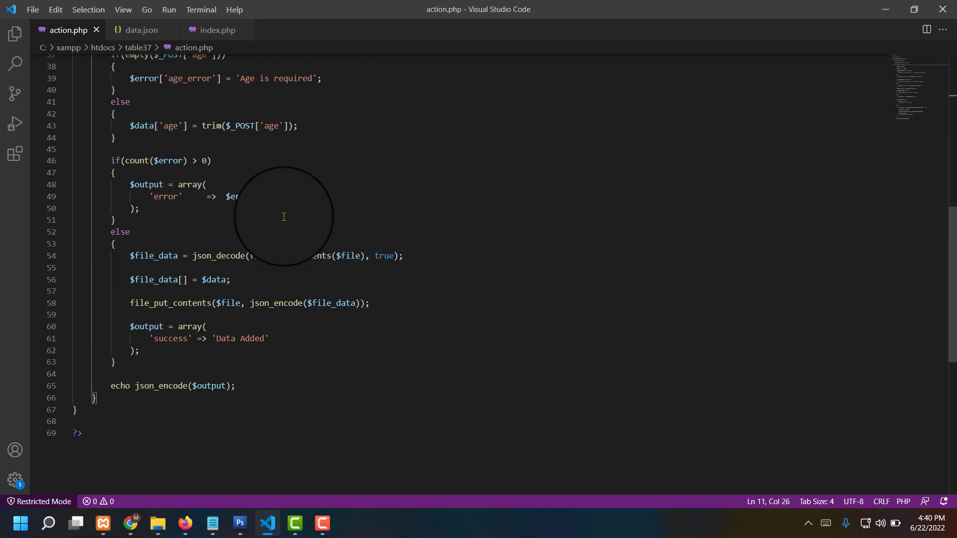
{"action": "left_click", "coordinate": [220, 33]}
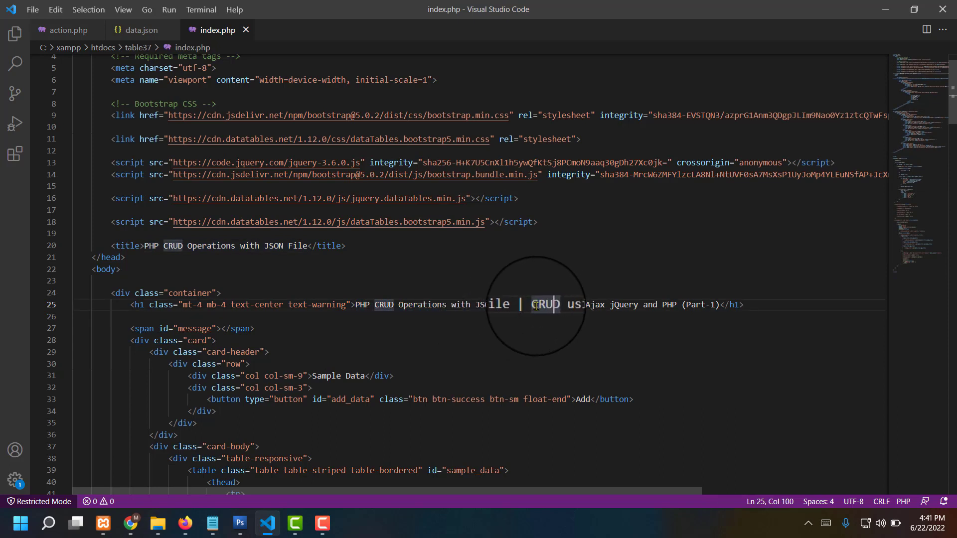
{"action": "left_click_drag", "start_coordinate": [532, 304], "coordinate": [696, 305]}
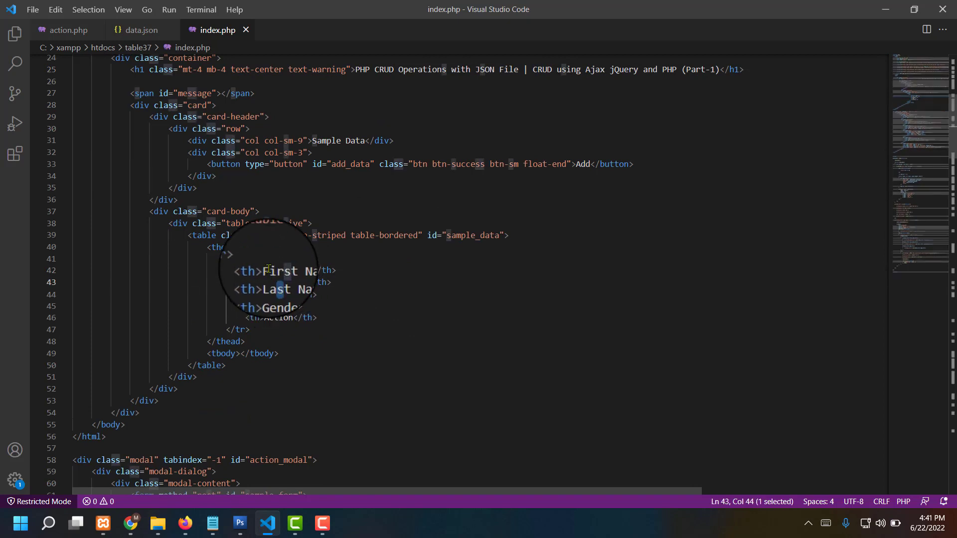
{"action": "left_click", "coordinate": [267, 270]}
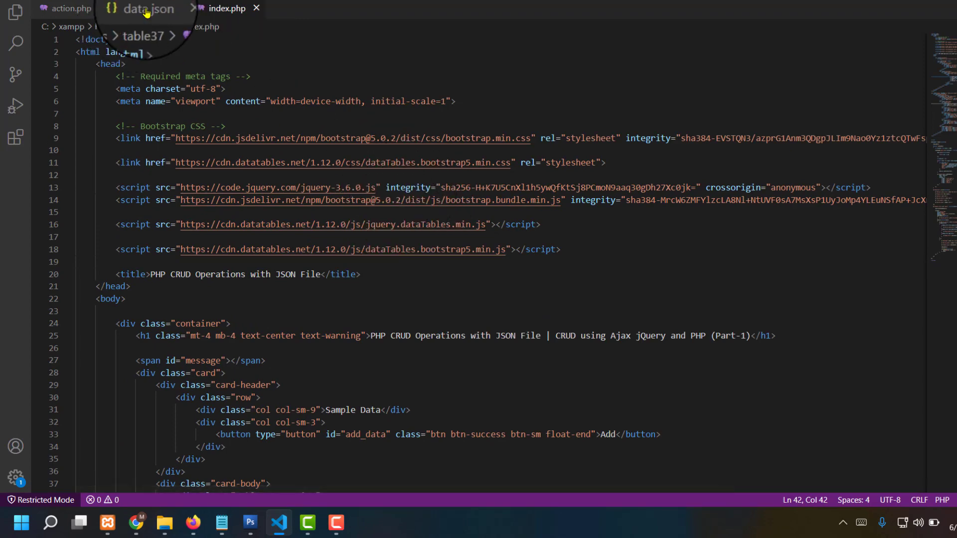
{"action": "left_click", "coordinate": [70, 8]}
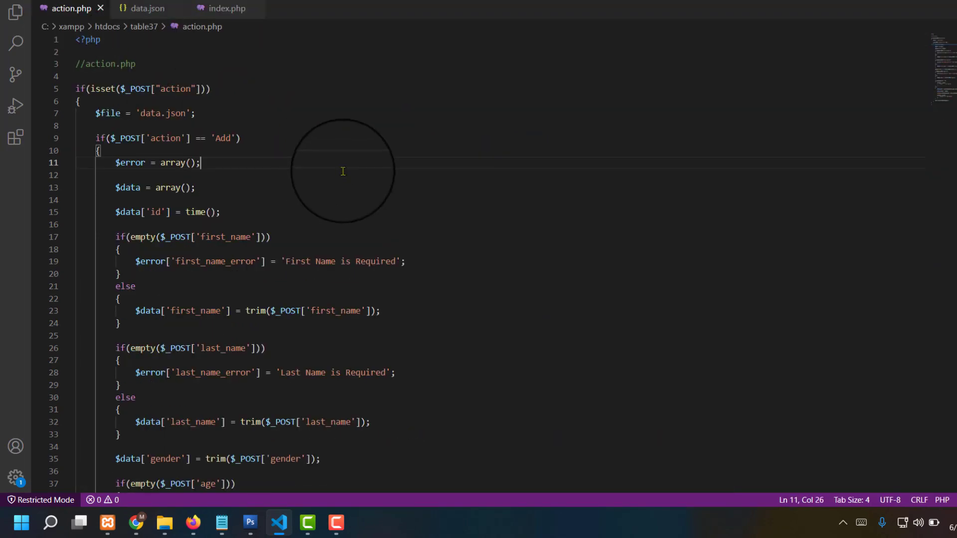
{"action": "mouse_move", "coordinate": [282, 156]}
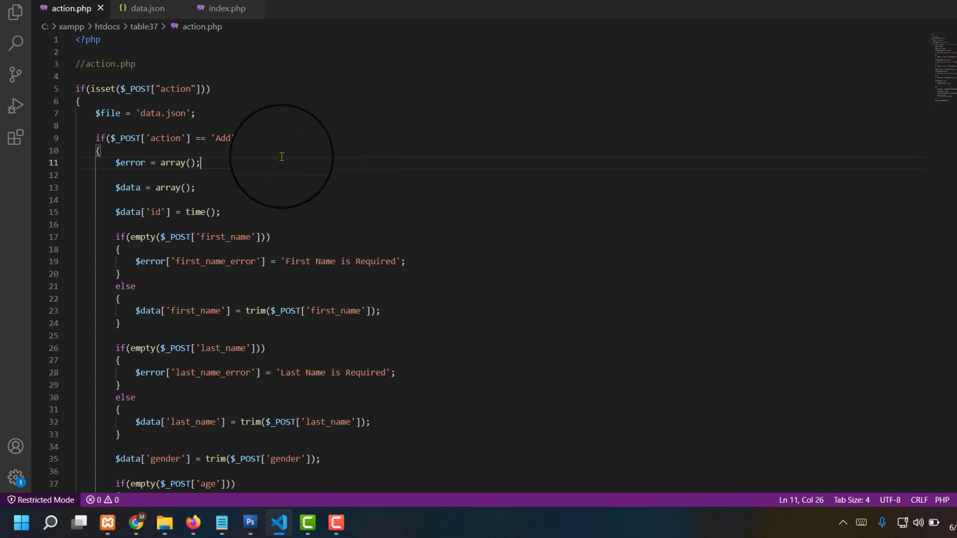
{"action": "left_click", "coordinate": [225, 9]}
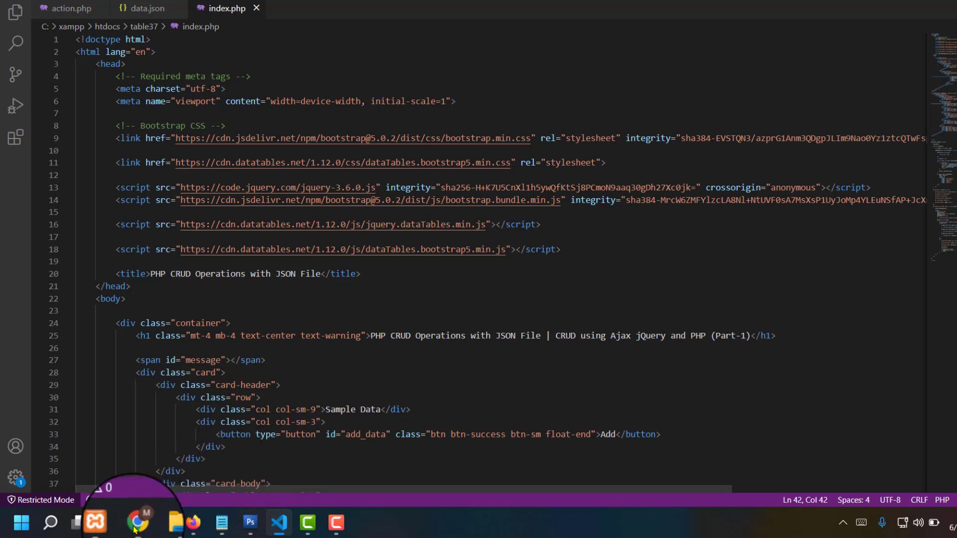
{"action": "left_click", "coordinate": [134, 522]}
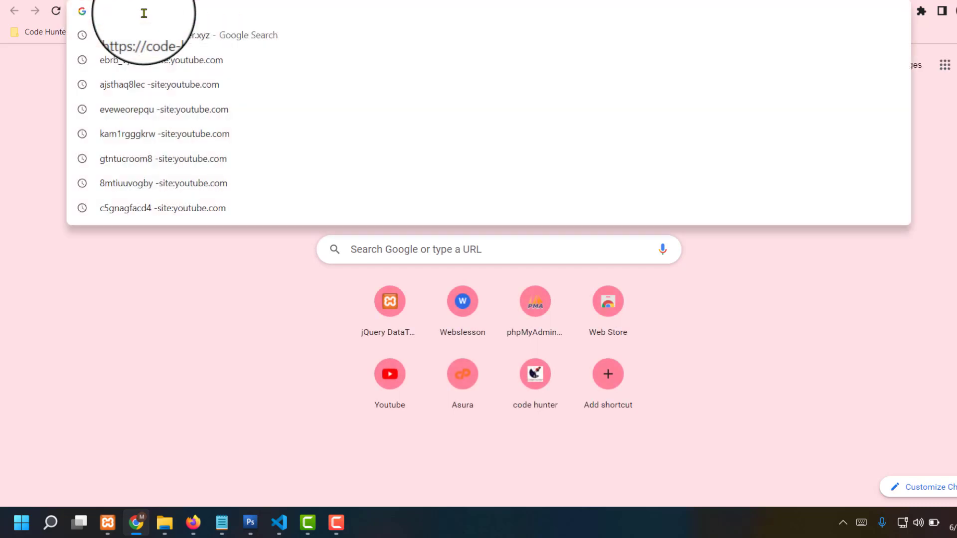
{"action": "type", "text": "localhost/table15"}
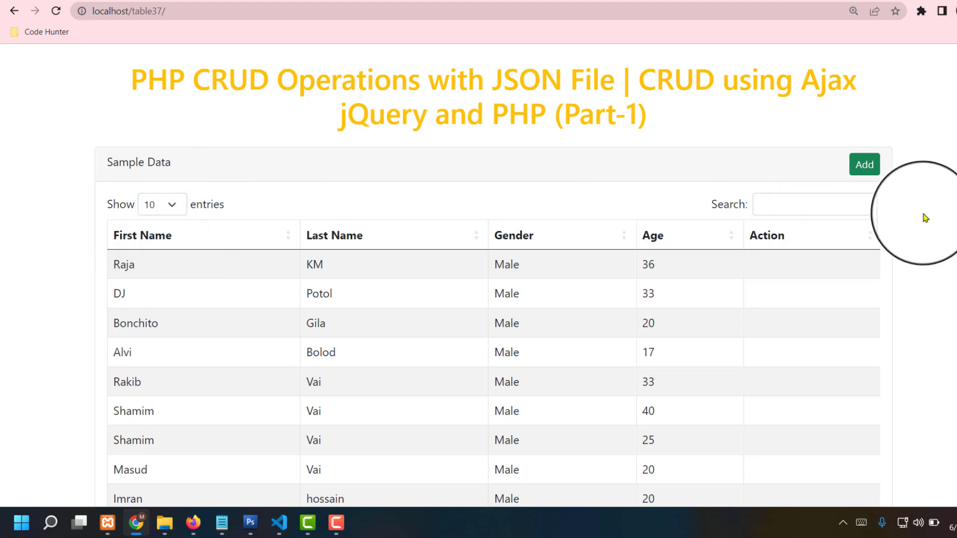
{"action": "scroll", "scroll_direction": "down", "scroll_amount": 3}
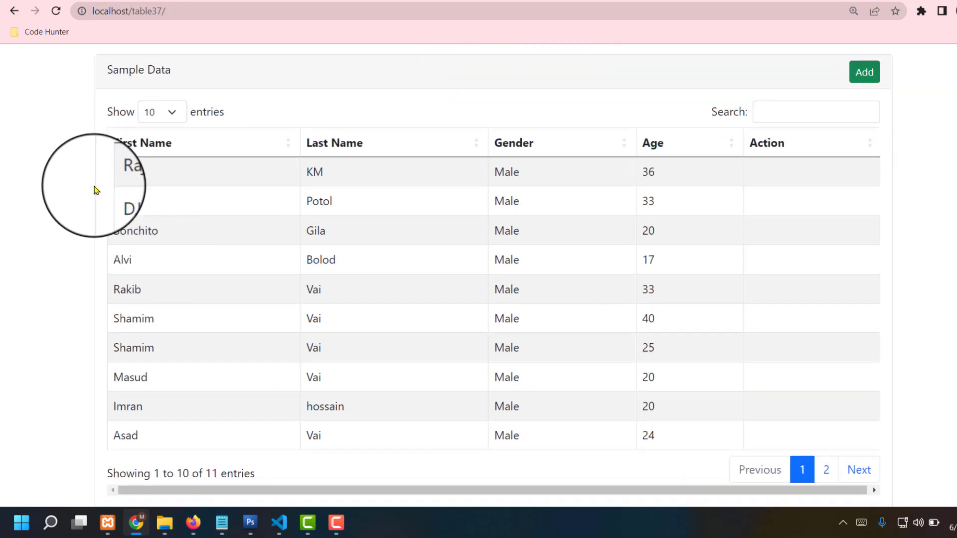
{"action": "mouse_move", "coordinate": [776, 177]}
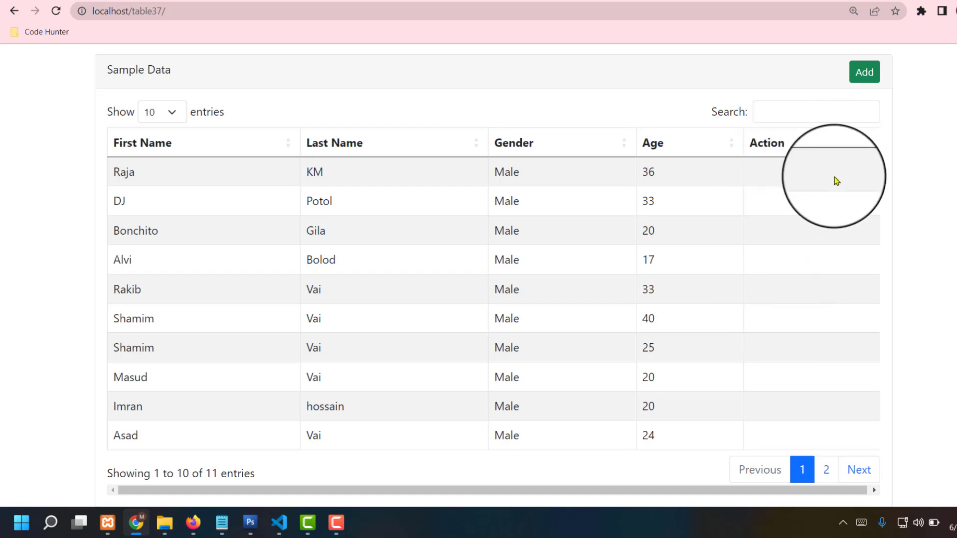
{"action": "mouse_move", "coordinate": [936, 230]}
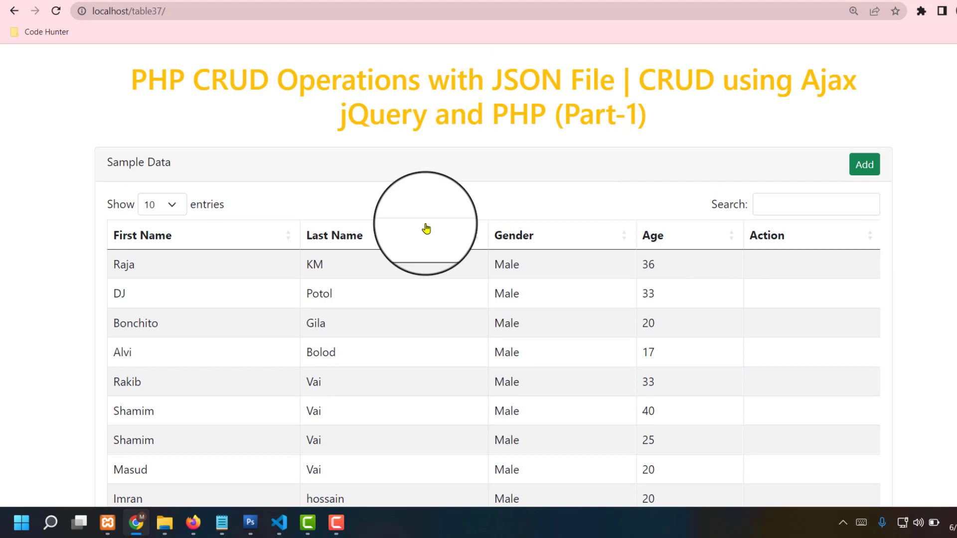
{"action": "mouse_move", "coordinate": [53, 99]}
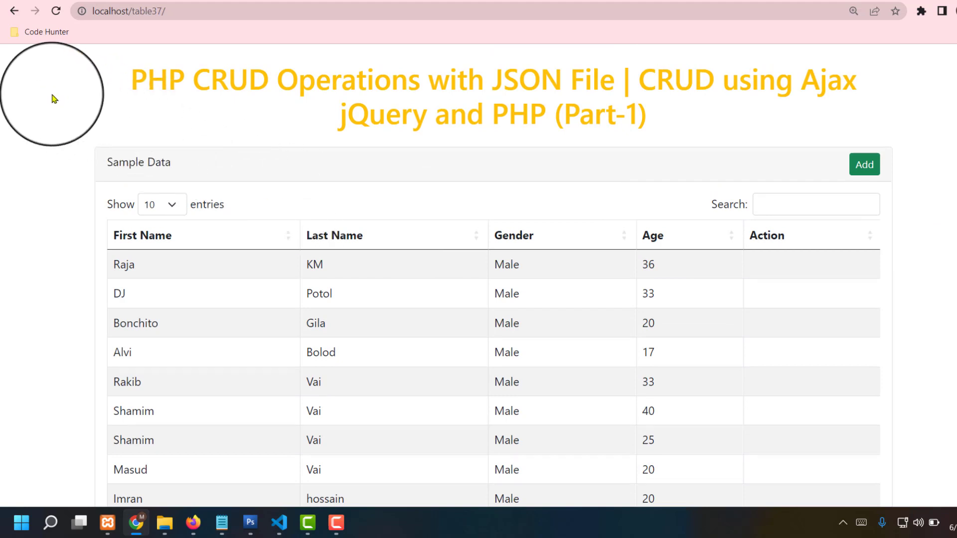
{"action": "mouse_move", "coordinate": [669, 135]}
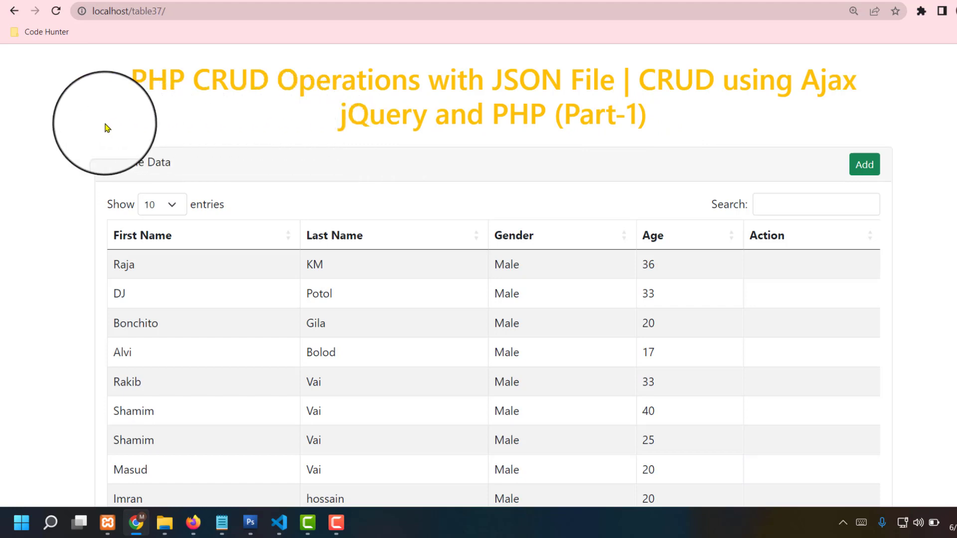
{"action": "mouse_move", "coordinate": [330, 156]}
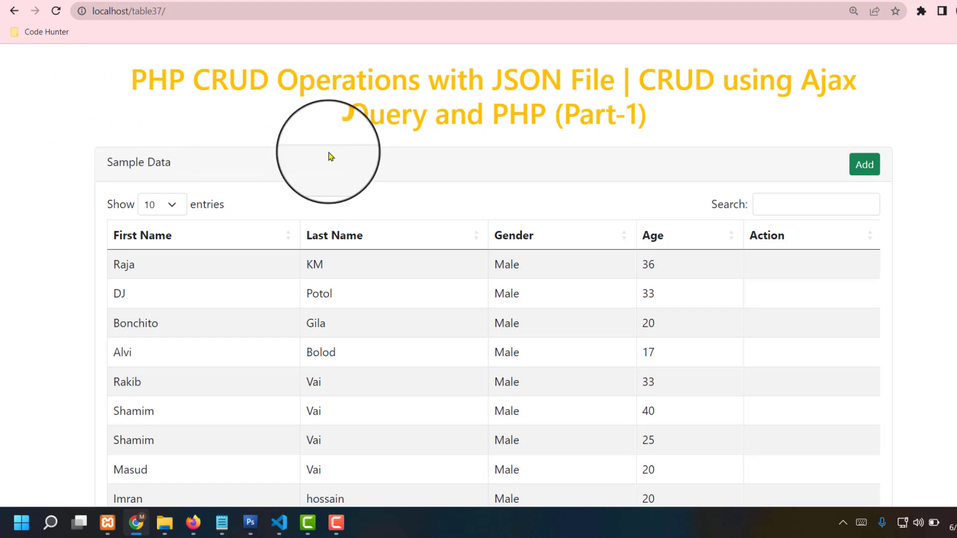
{"action": "mouse_move", "coordinate": [330, 128]}
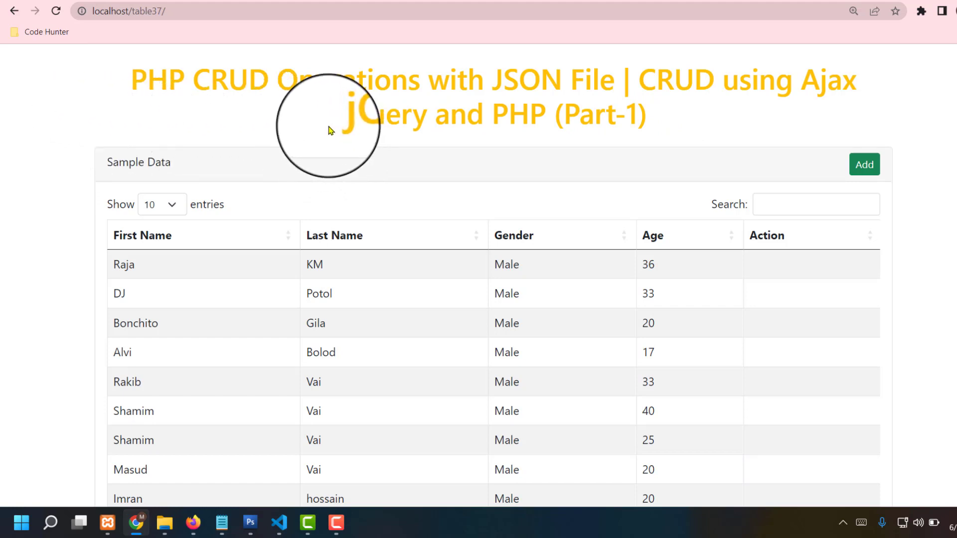
{"action": "mouse_move", "coordinate": [69, 82]}
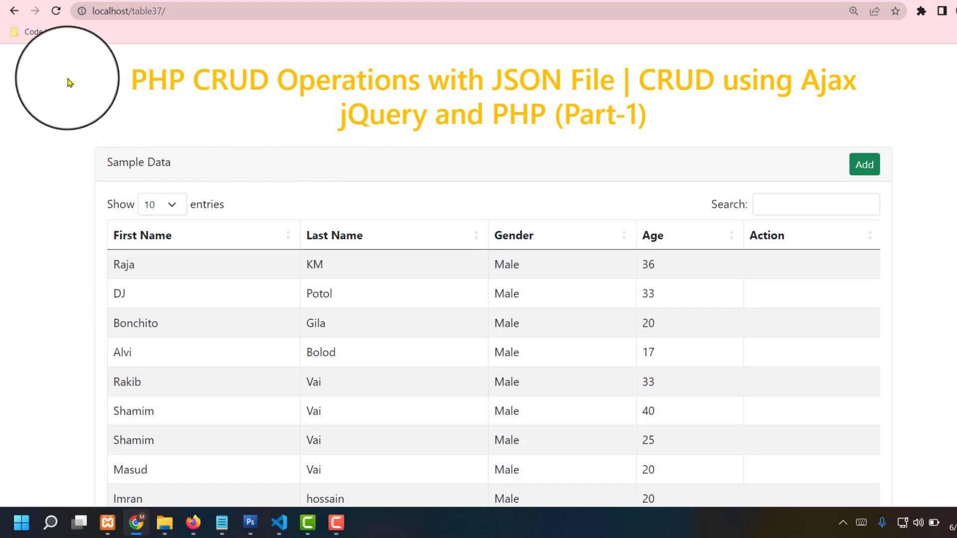